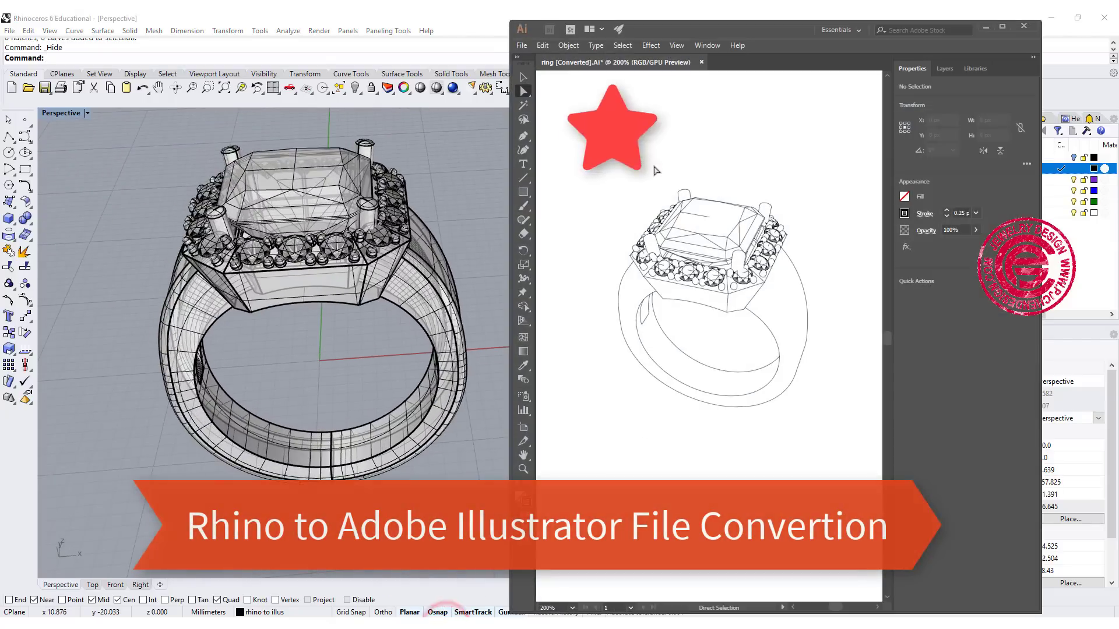
pyautogui.moveTo(361, 223)
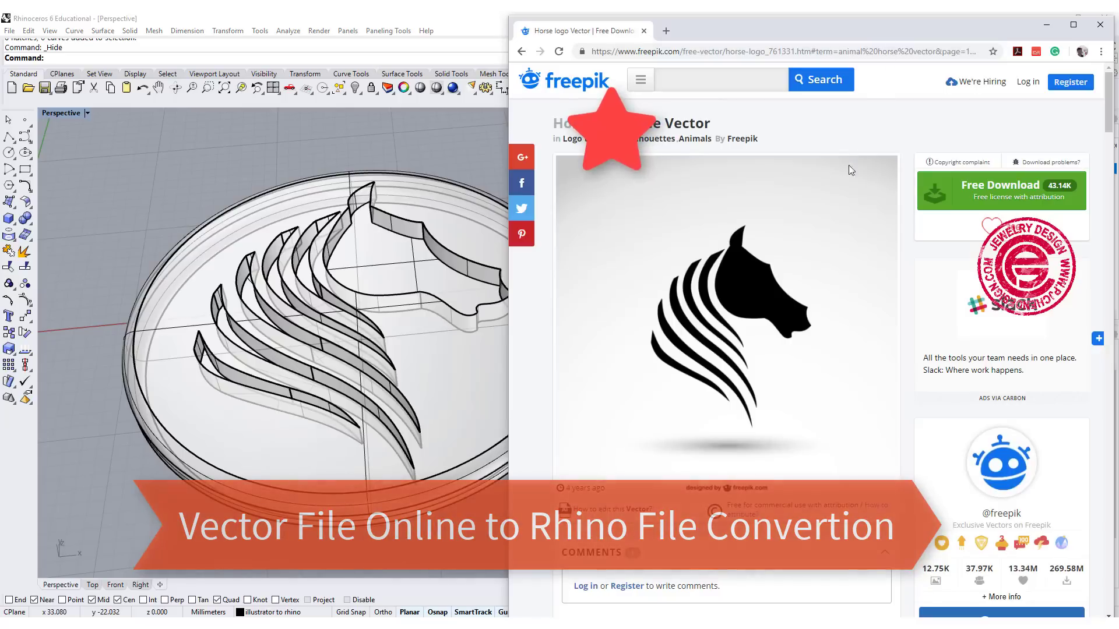
pyautogui.moveTo(270, 174)
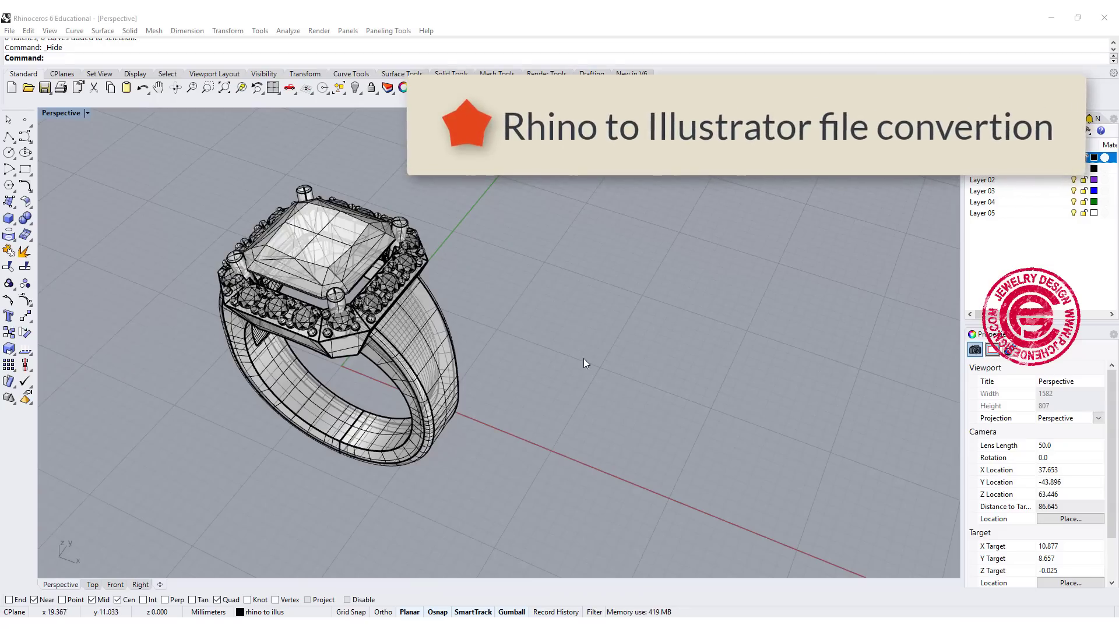
# Step: Orbit the ring to an angled perspective and window-select the whole ring (one polysurface, 17 meshes)
pyautogui.moveTo(585, 362); pyautogui.dragTo(680, 342)
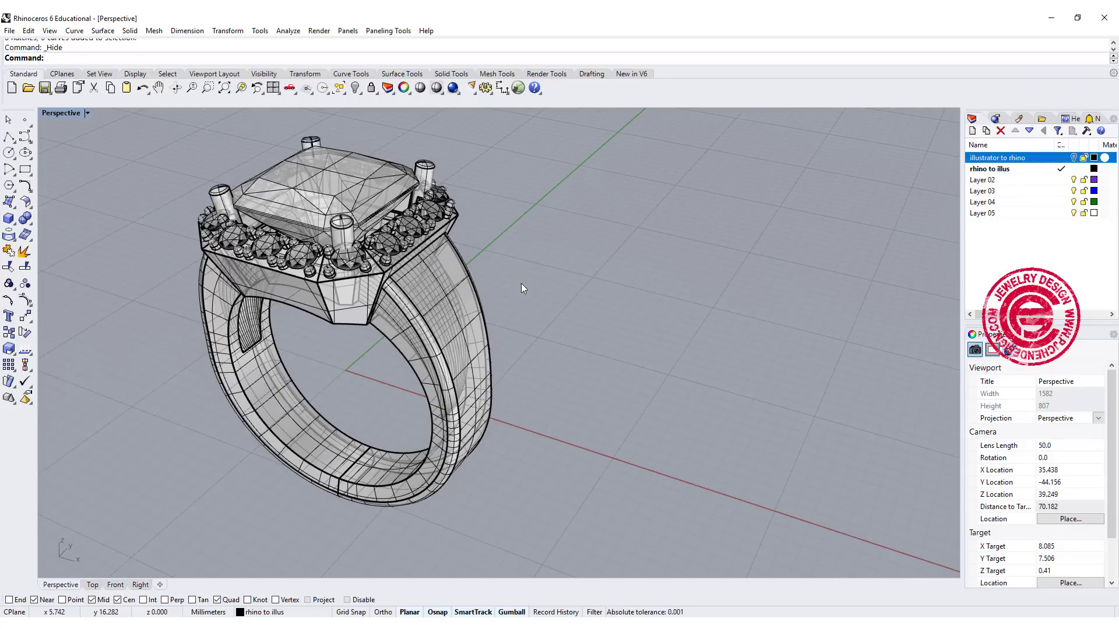
pyautogui.moveTo(521, 288); pyautogui.dragTo(539, 312)
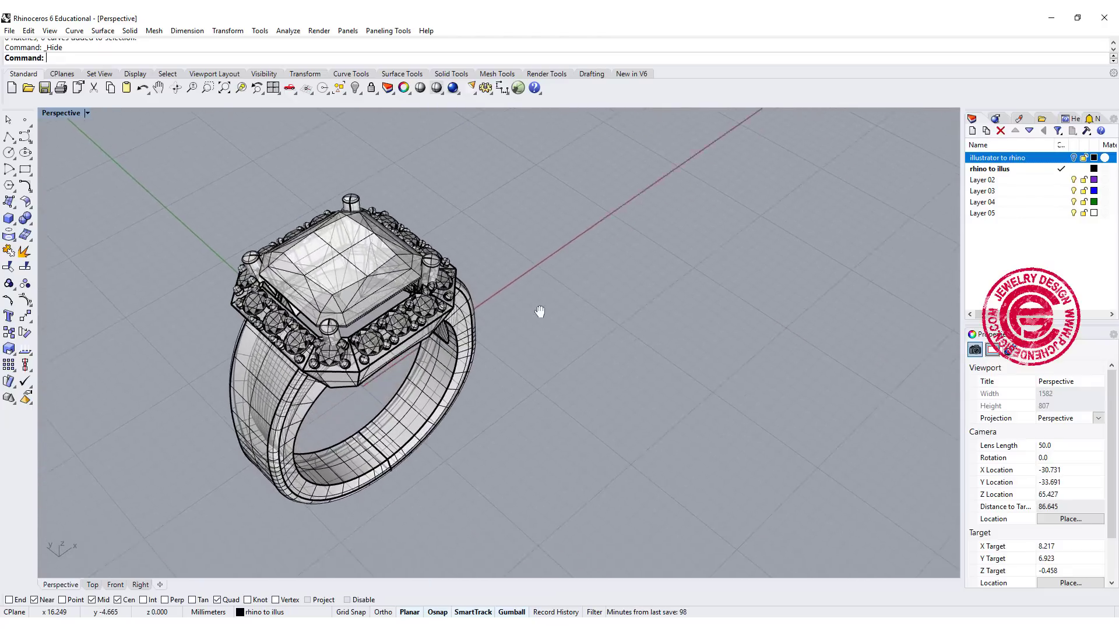
pyautogui.moveTo(539, 311); pyautogui.dragTo(540, 277)
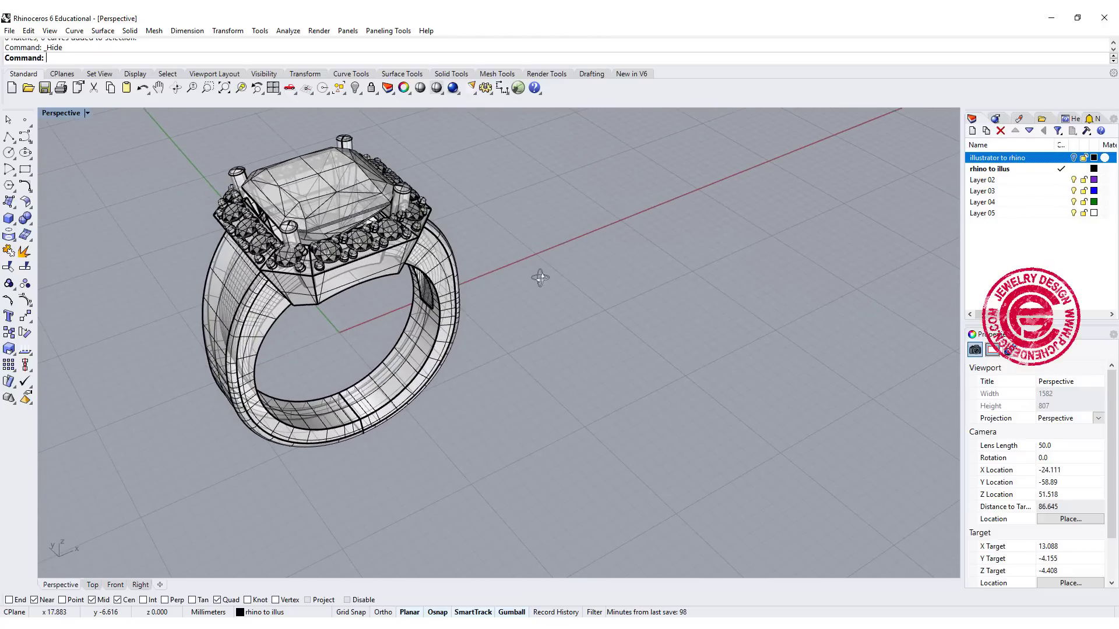
pyautogui.moveTo(540, 277); pyautogui.dragTo(545, 313)
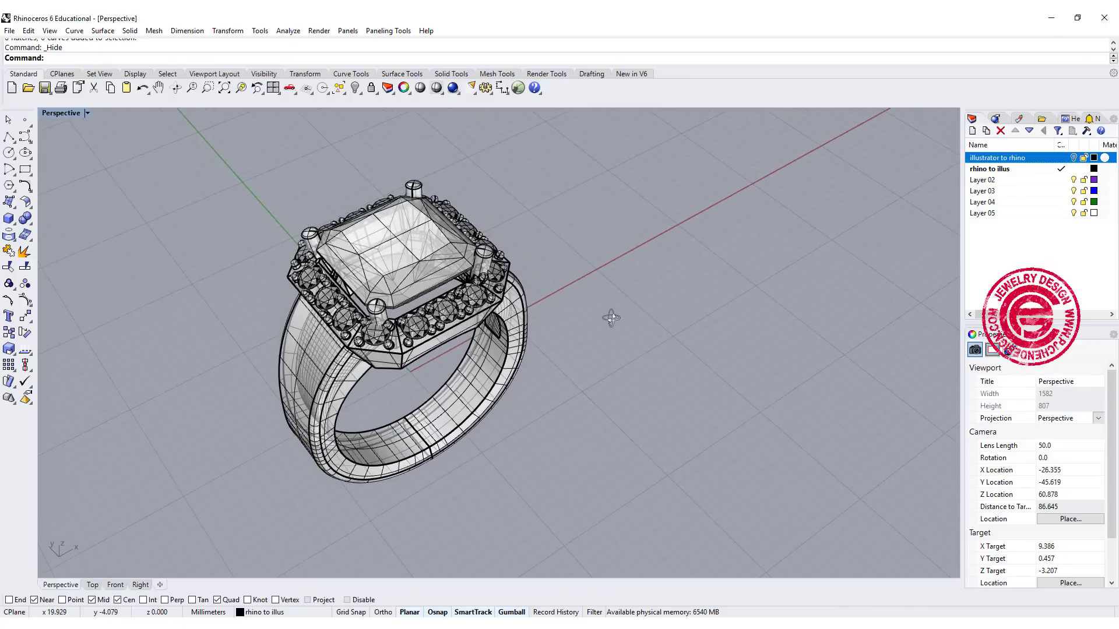
pyautogui.moveTo(609, 317); pyautogui.dragTo(632, 299)
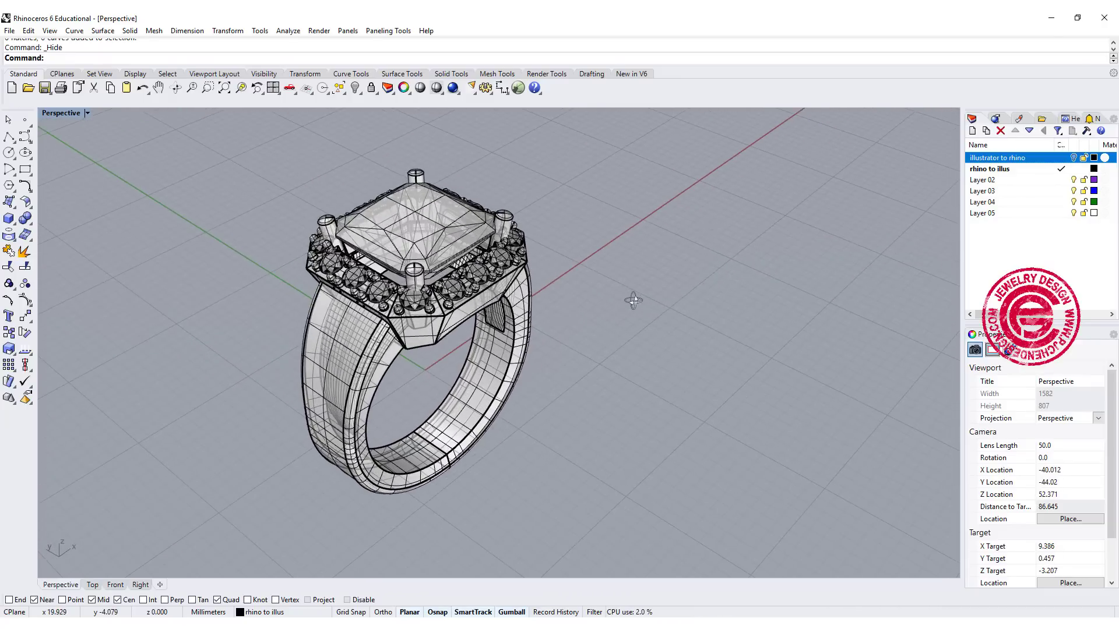
pyautogui.moveTo(631, 300); pyautogui.dragTo(616, 279)
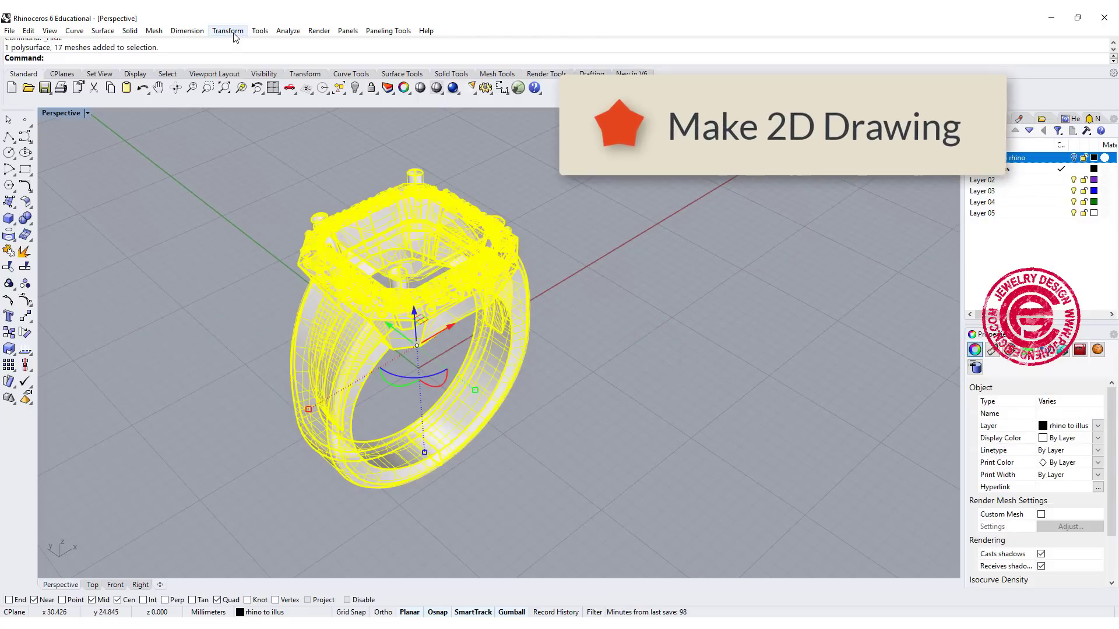
# Step: Make a 2-D drawing of the ring with View projection onto a new Make2D layer
pyautogui.click(187, 30)
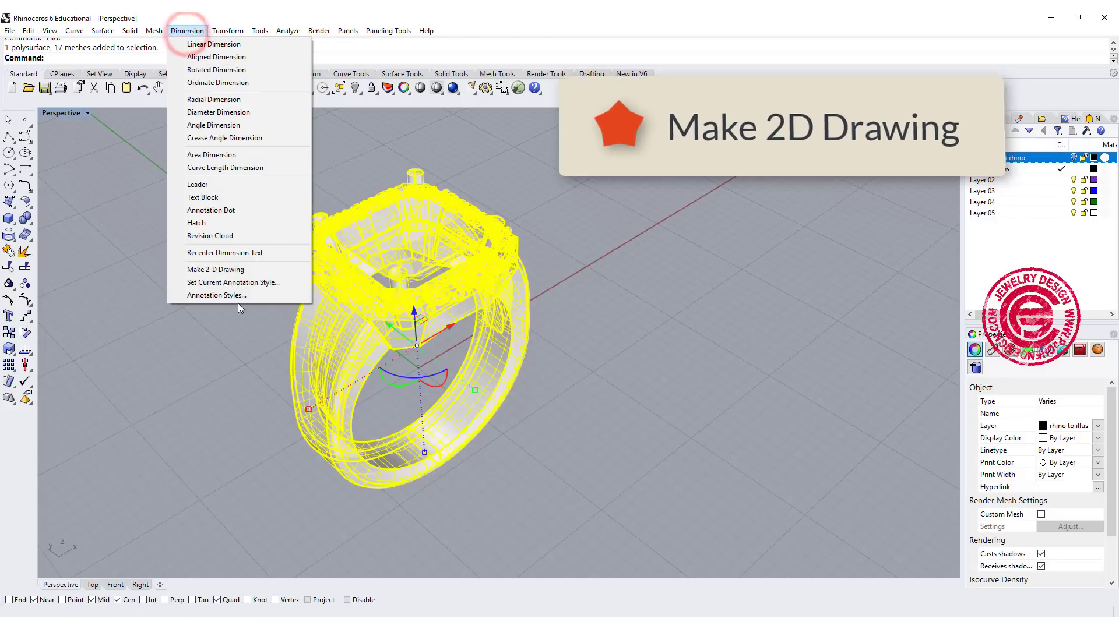
pyautogui.click(216, 269)
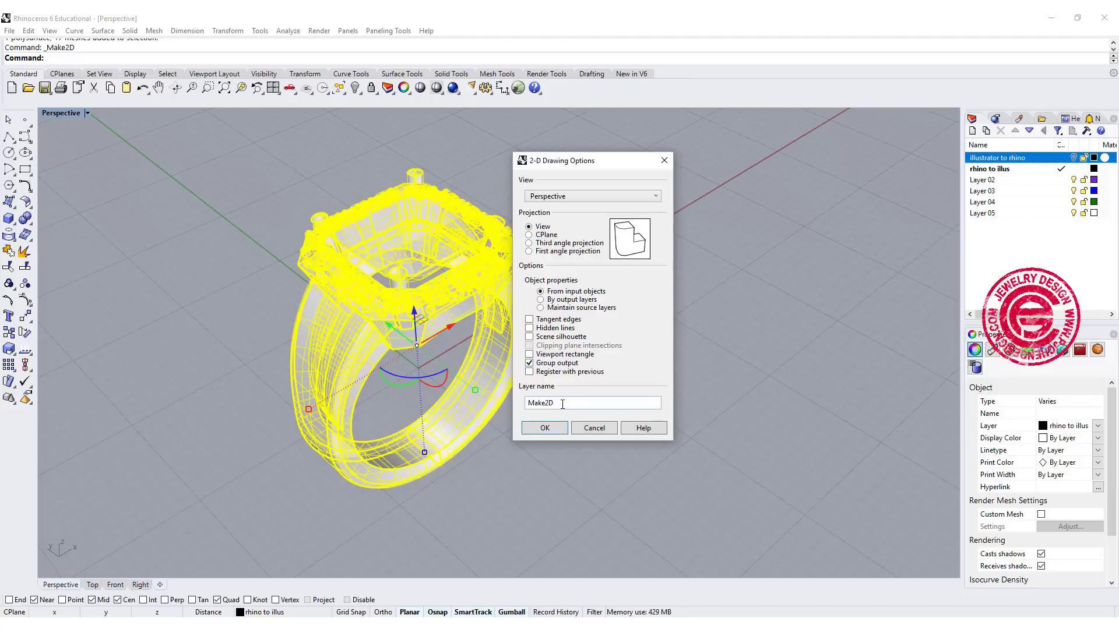
pyautogui.click(544, 427)
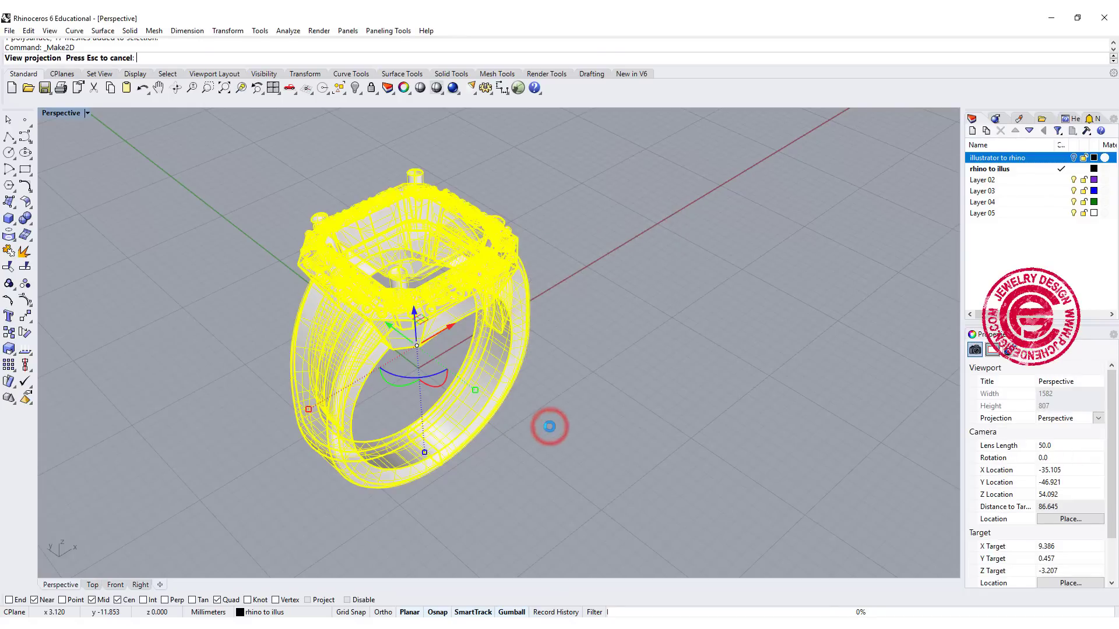
pyautogui.press('Enter')
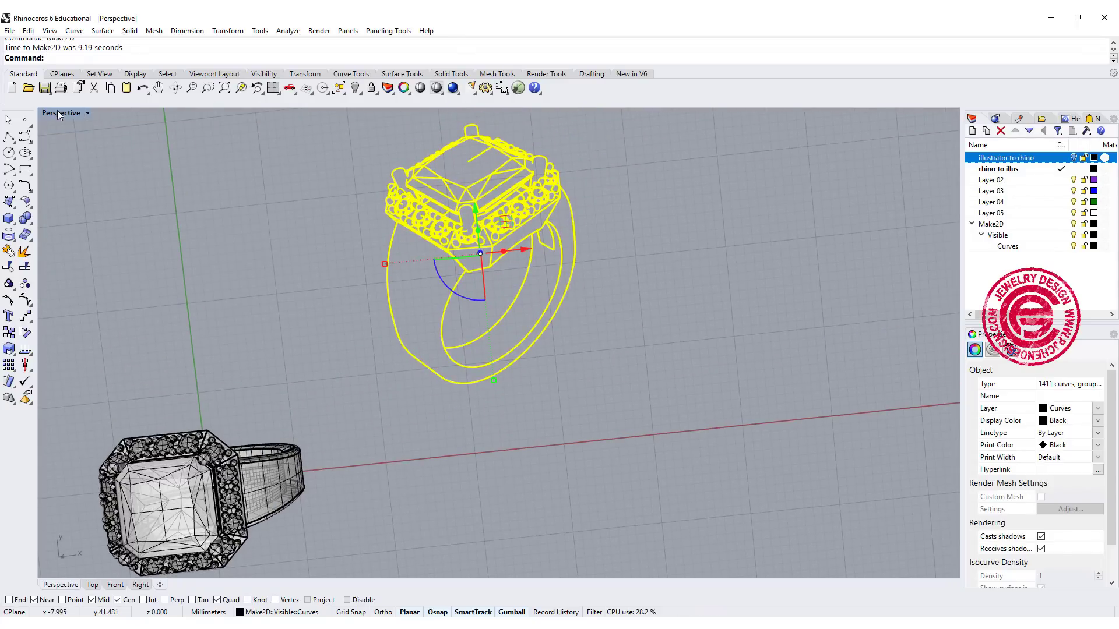
# Step: In the Top view, add a polyline snapped to a midpoint at the central prong detail
pyautogui.click(58, 113)
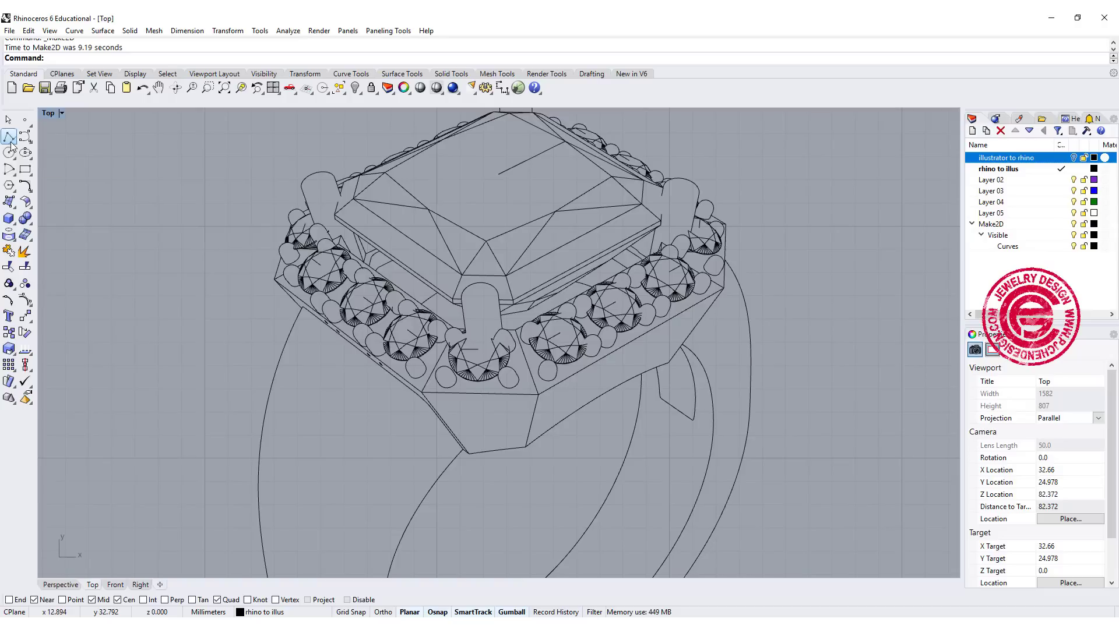
pyautogui.click(7, 139)
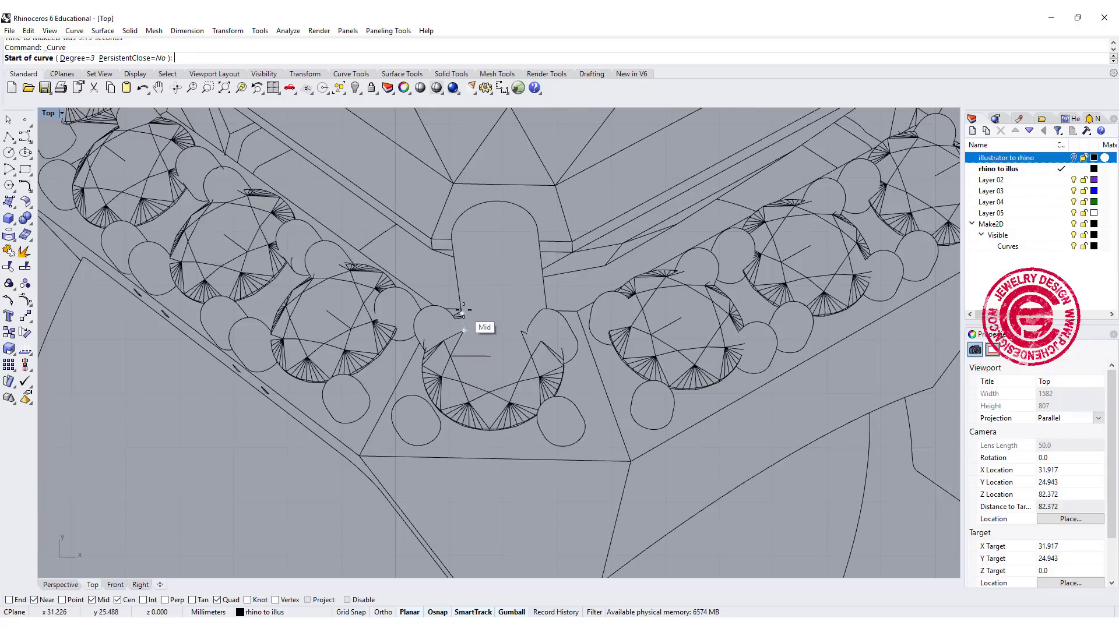
pyautogui.click(461, 331)
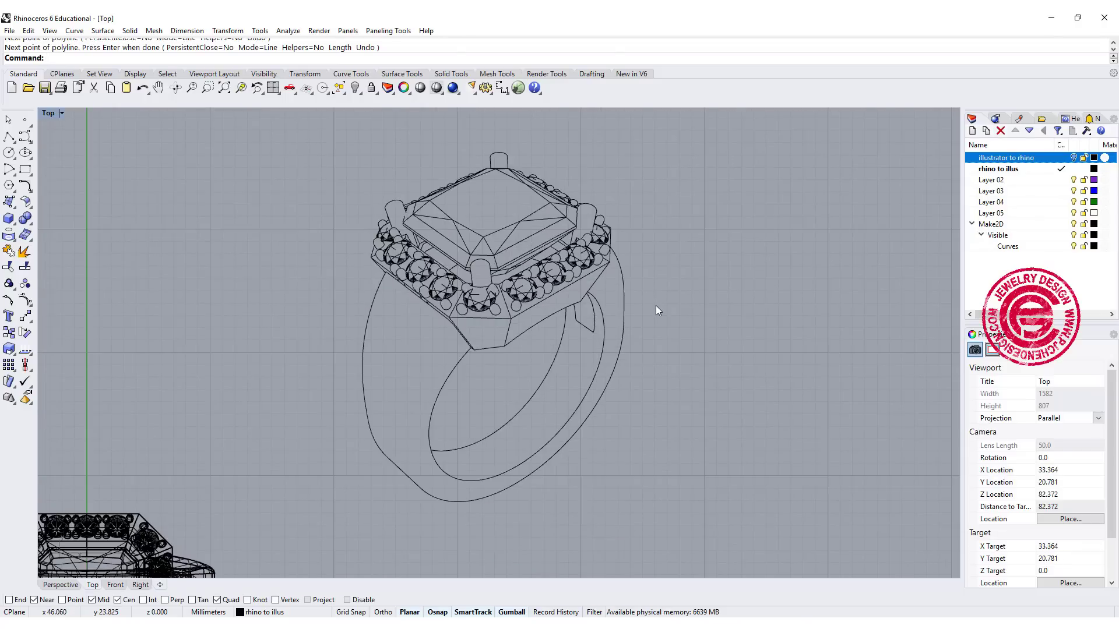
pyautogui.moveTo(494, 397)
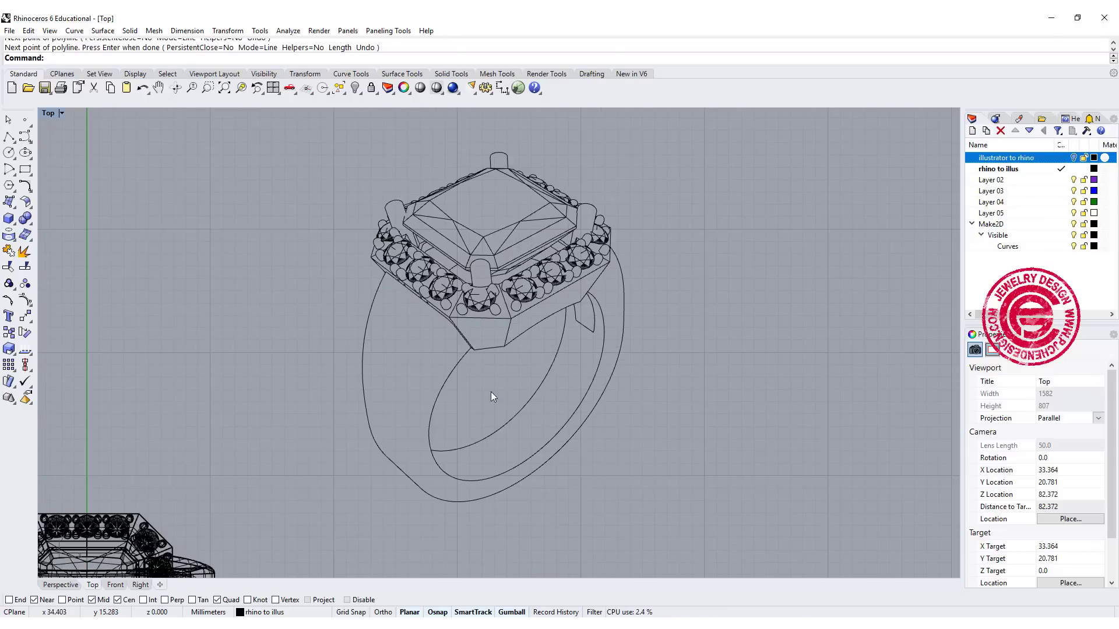
pyautogui.click(55, 113)
pyautogui.write('Export')
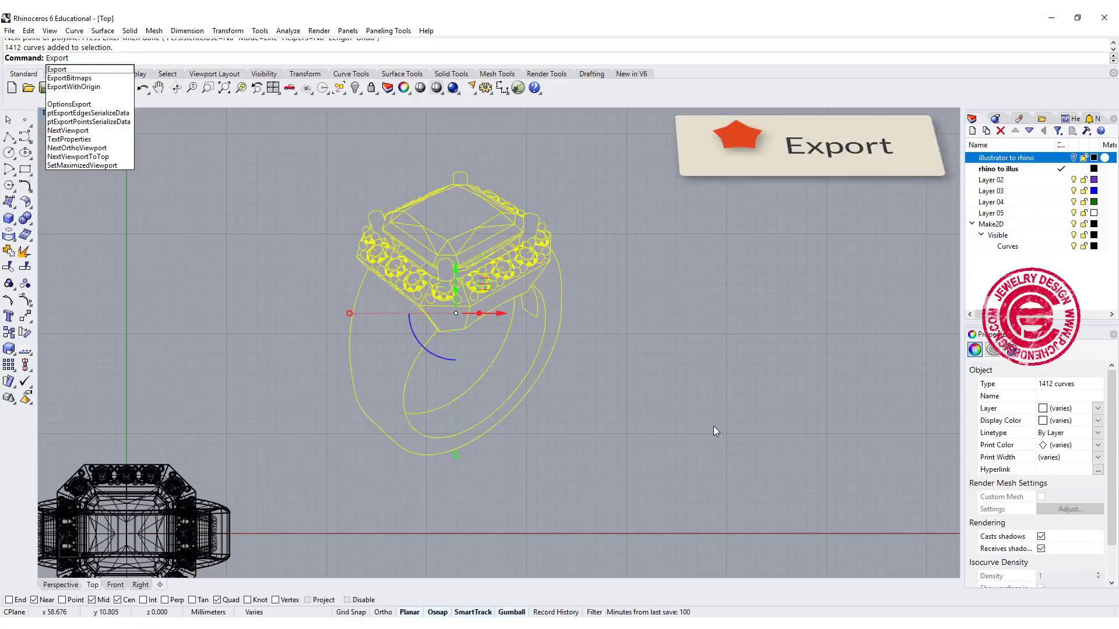
# Step: Export the 1,412 ring curves as Adobe Illustrator ring.AI, replacing the existing file
pyautogui.click(56, 70)
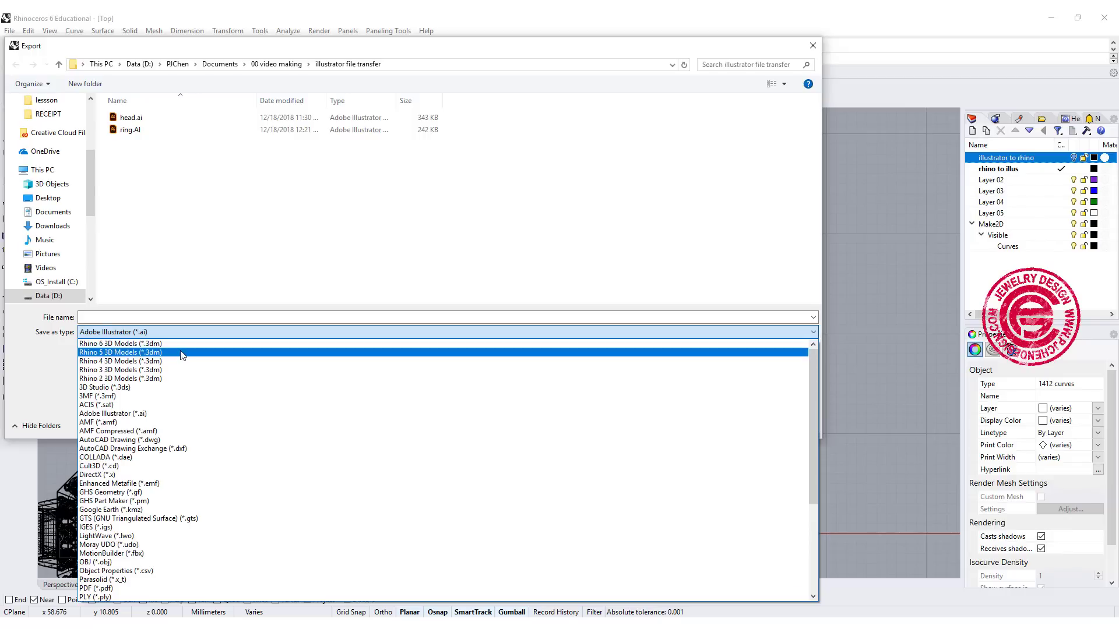
pyautogui.click(113, 412)
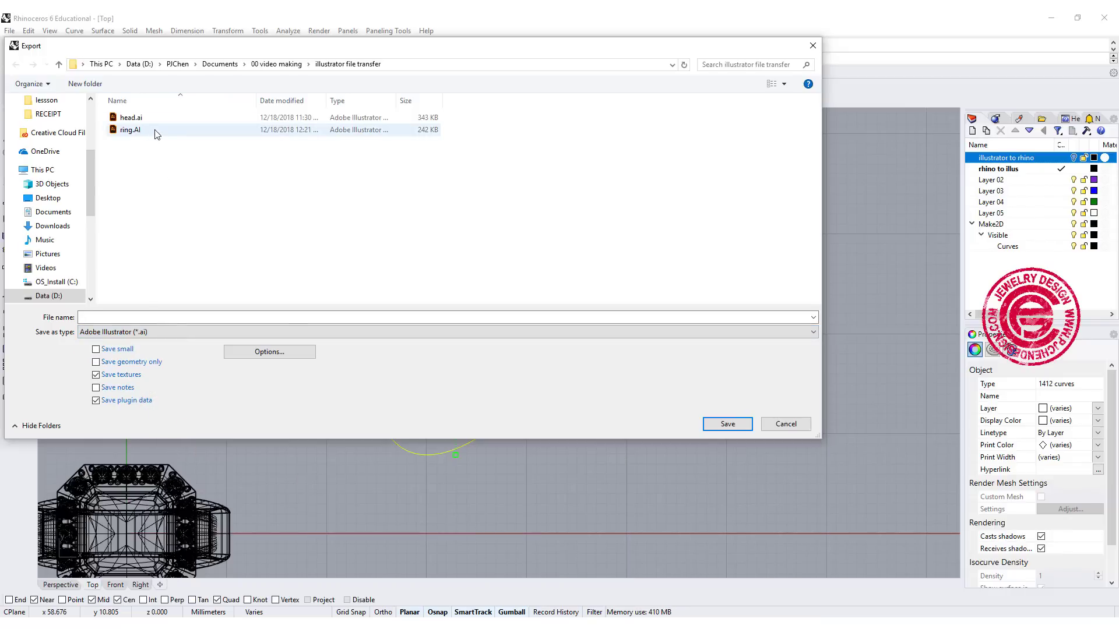
pyautogui.click(130, 130)
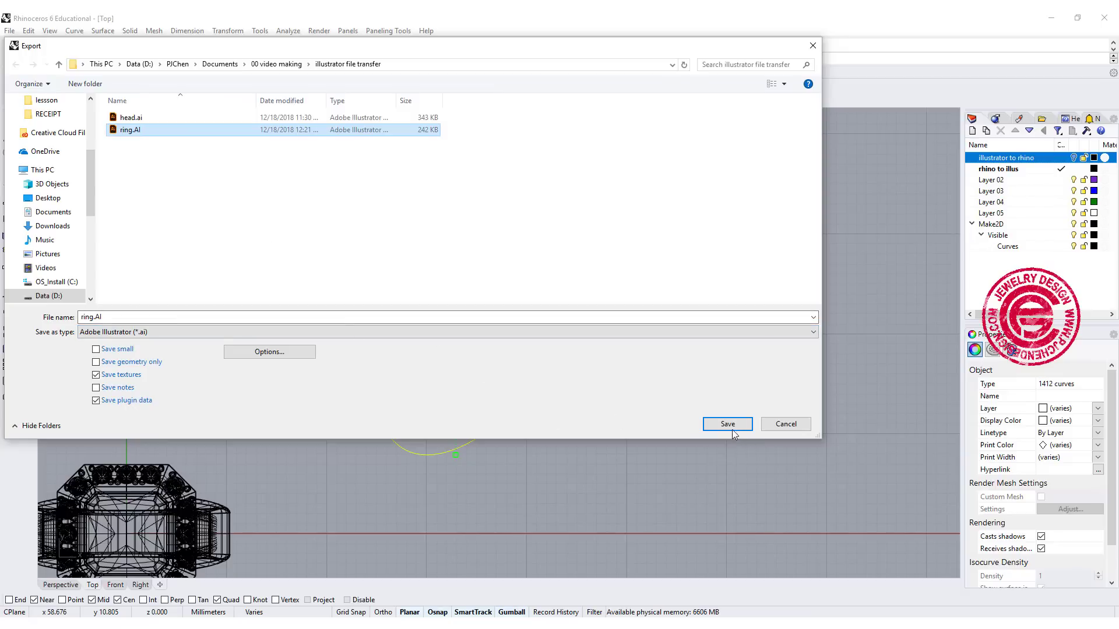
pyautogui.click(727, 424)
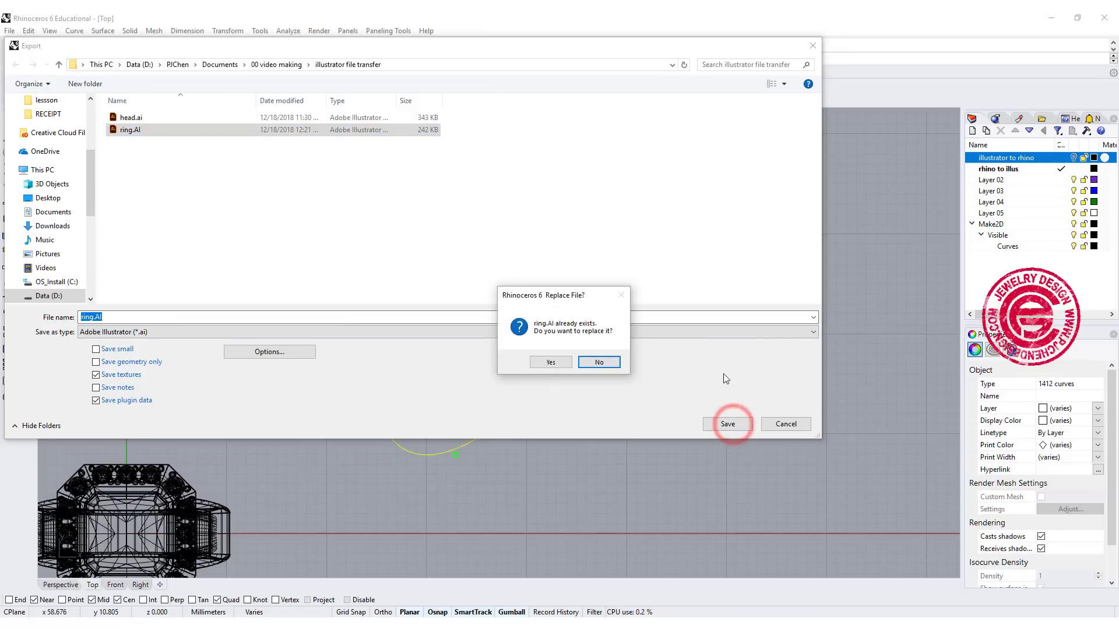
pyautogui.click(550, 361)
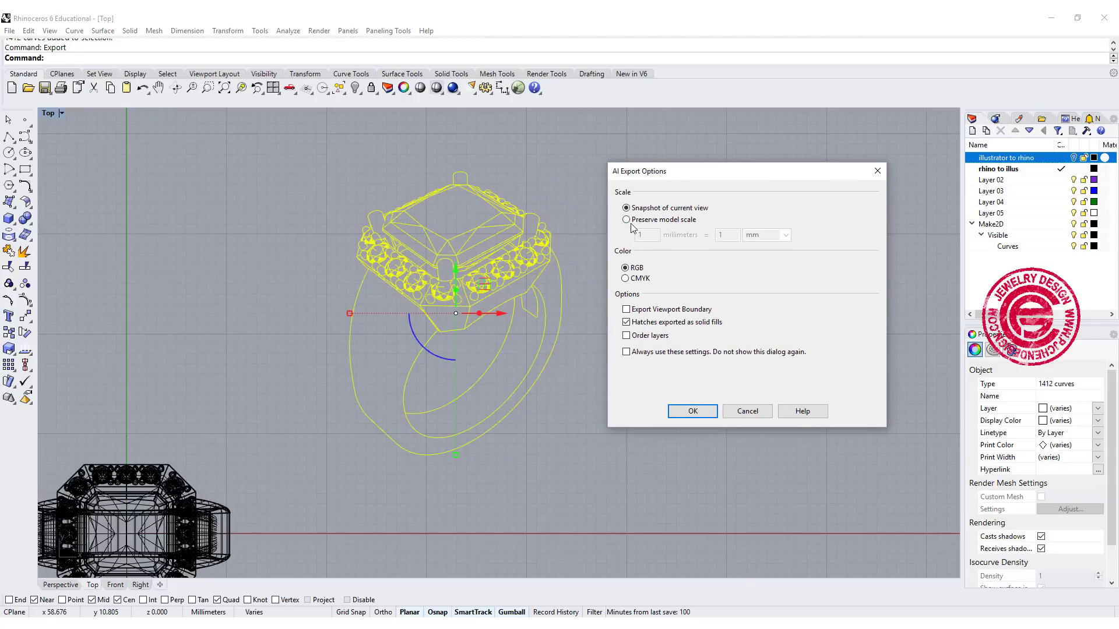
# Step: Keep Preserve model scale and RGB in the AI export options and finish the export
pyautogui.click(625, 219)
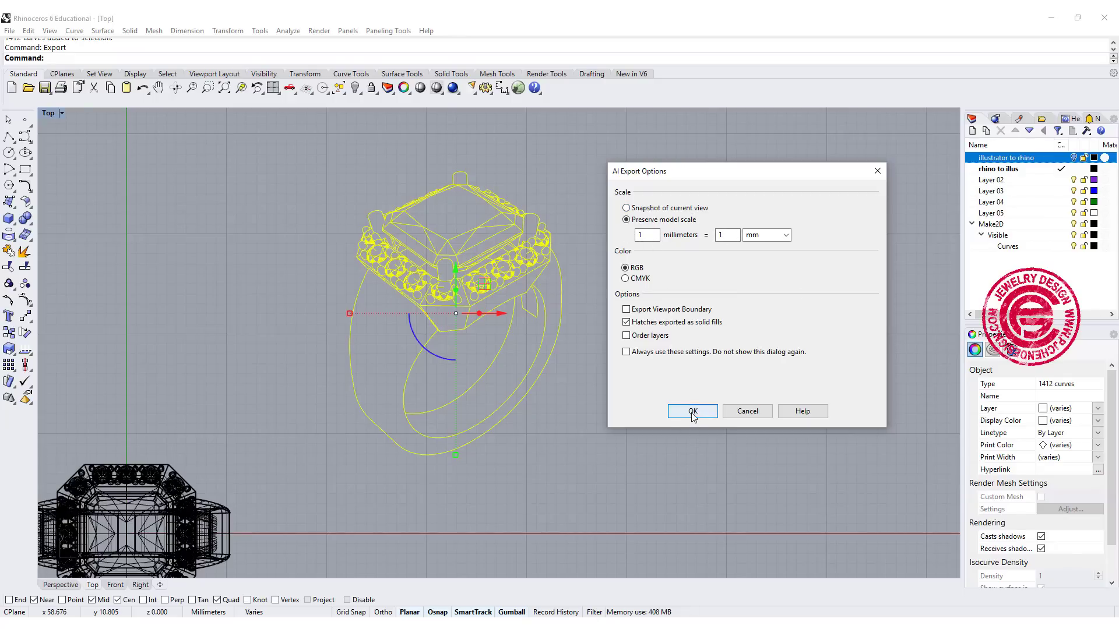
pyautogui.click(692, 411)
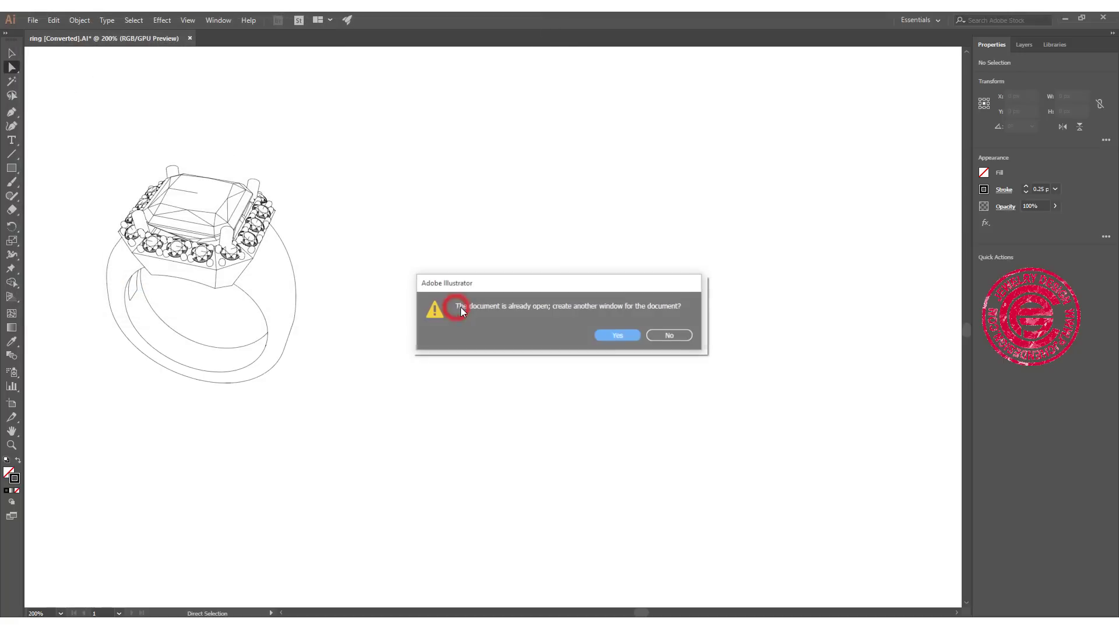
# Step: Open ring [Converted].AI in a second Illustrator window and deselect the drawing
pyautogui.click(617, 336)
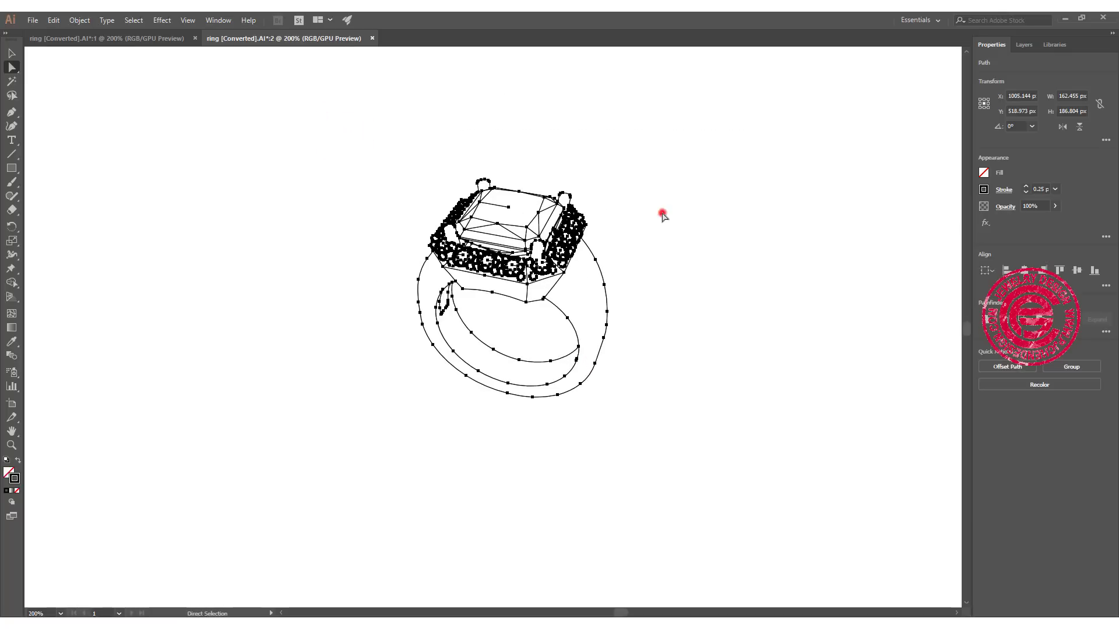
pyautogui.click(340, 152)
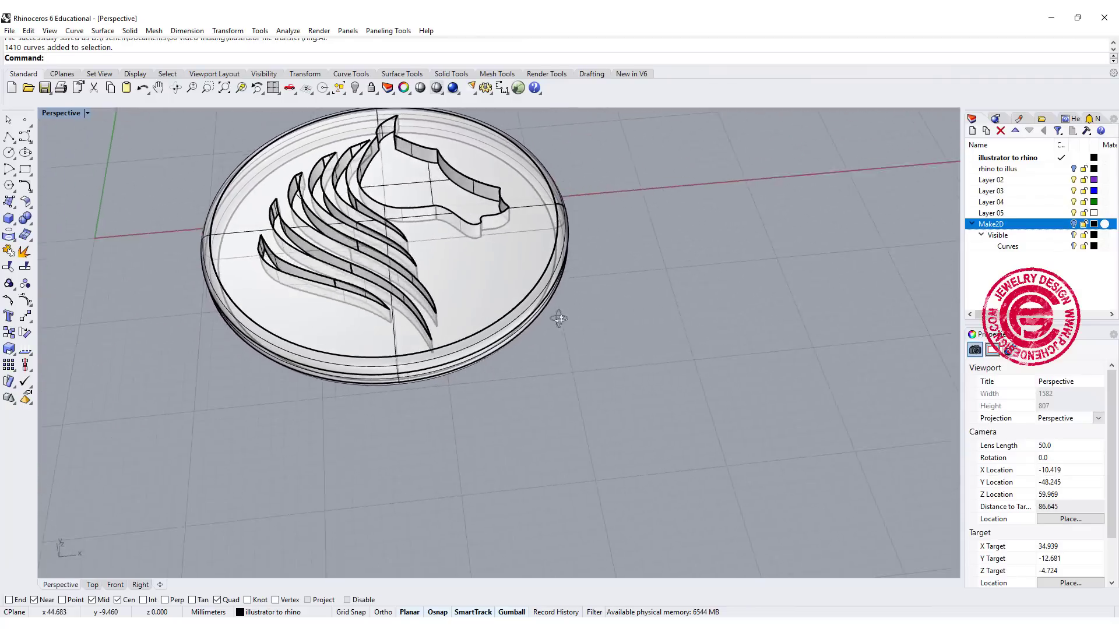
pyautogui.moveTo(560, 317); pyautogui.dragTo(682, 342)
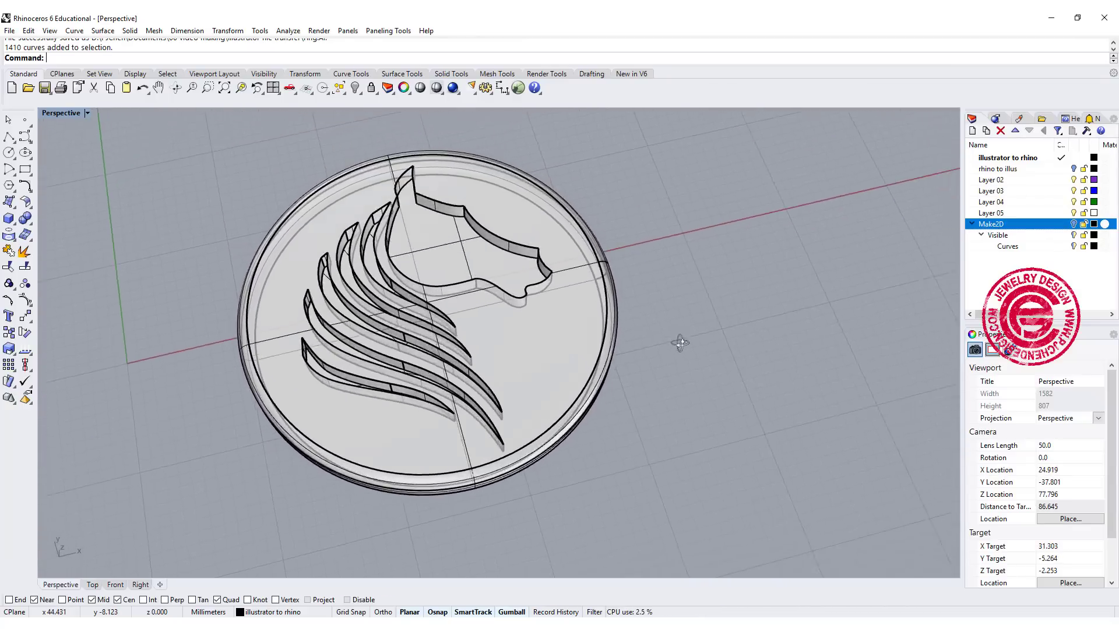
pyautogui.moveTo(679, 343); pyautogui.dragTo(606, 370)
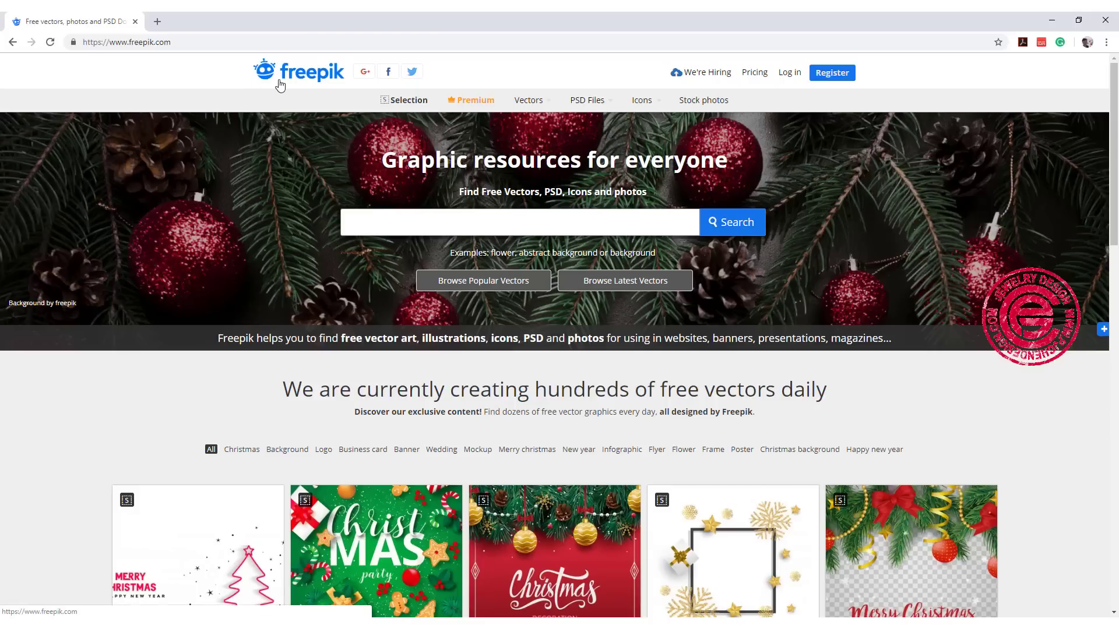
# Step: Search Freepik for 'animal' head vectors and browse the results
pyautogui.click(519, 222)
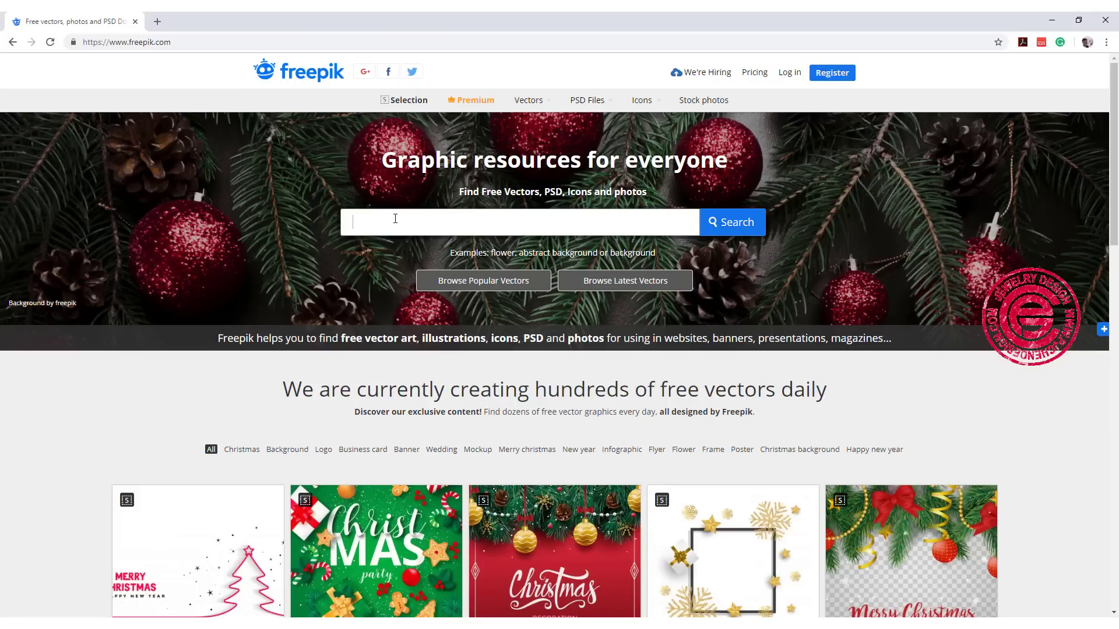
pyautogui.write('animal head vector')
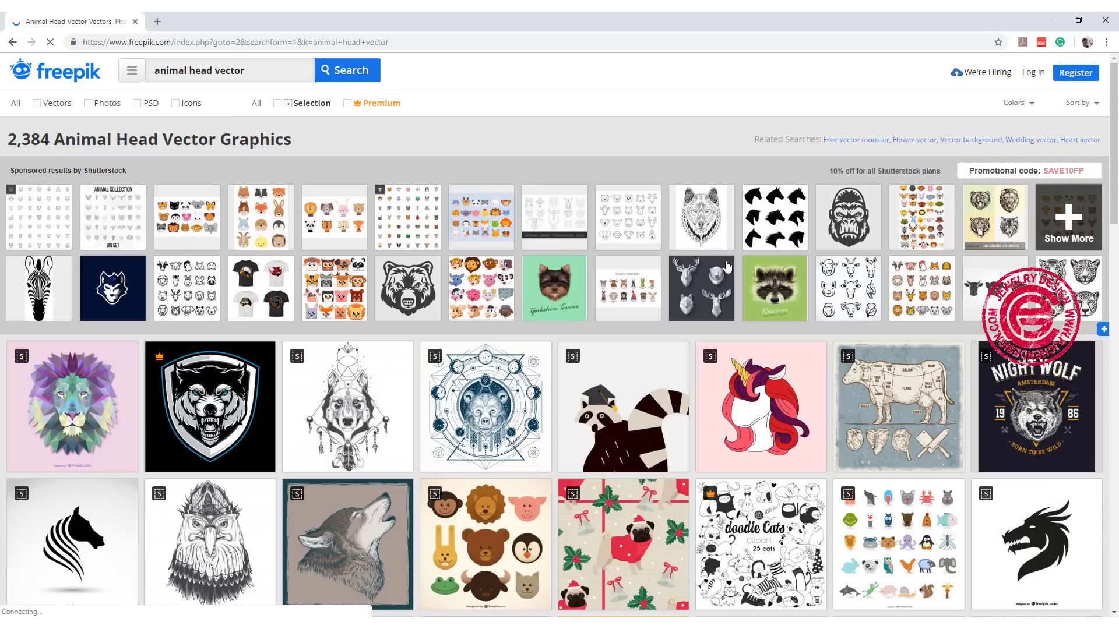
pyautogui.scroll(-3)
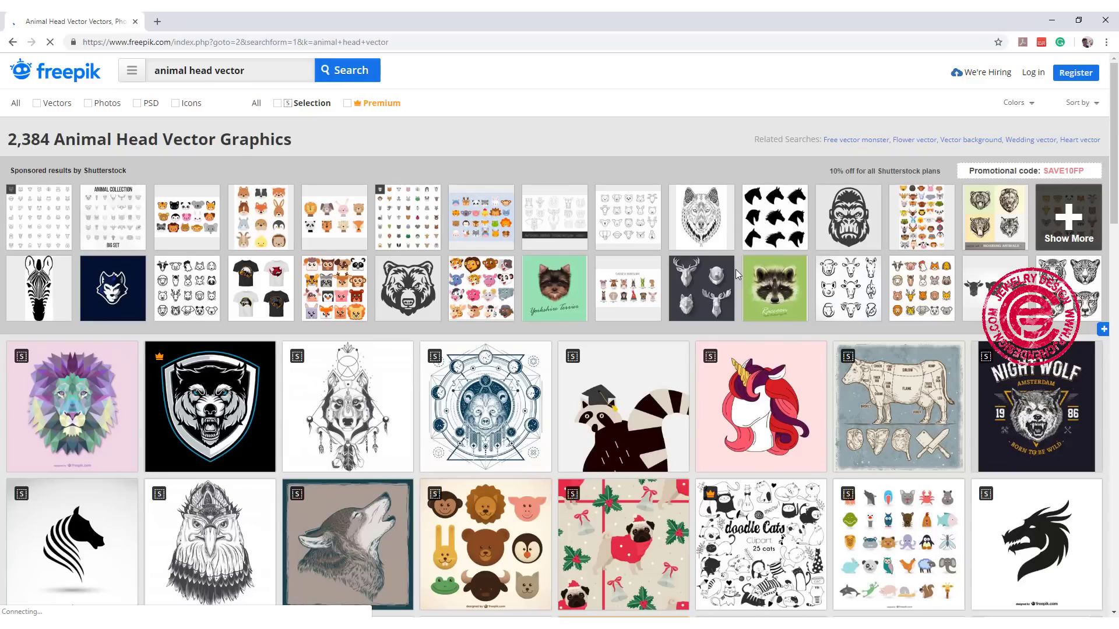
pyautogui.scroll(-3)
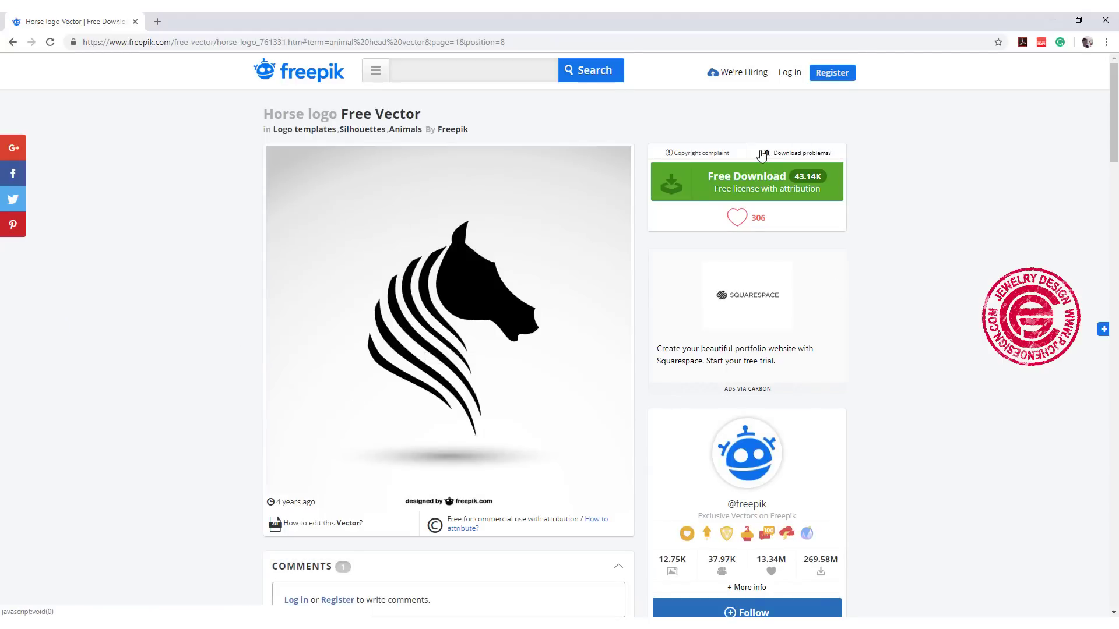
pyautogui.moveTo(485, 237)
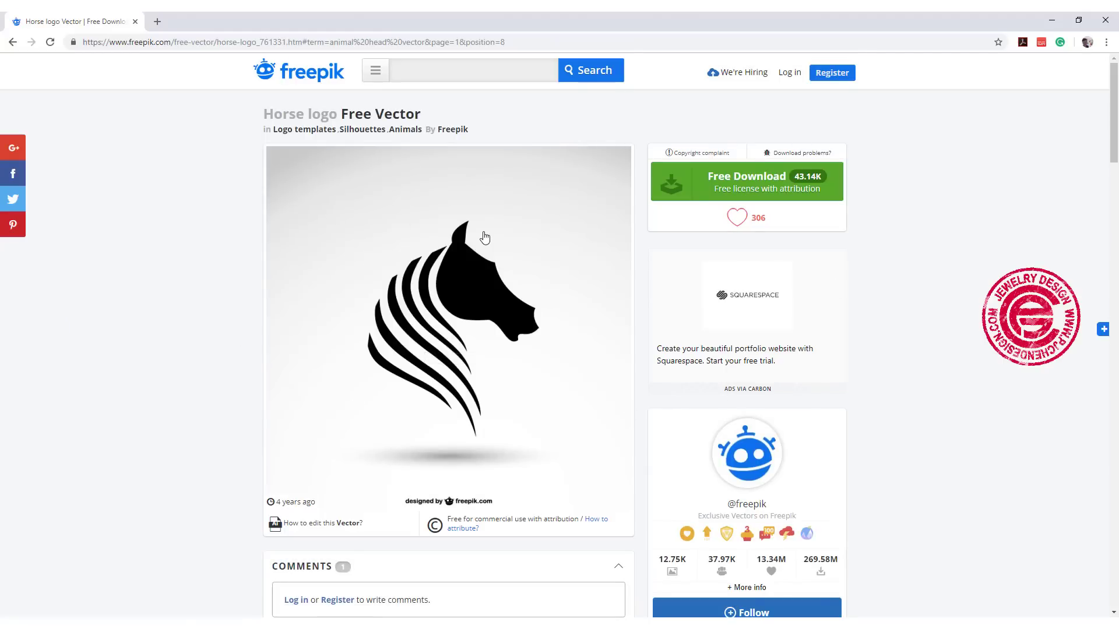
pyautogui.moveTo(492, 228)
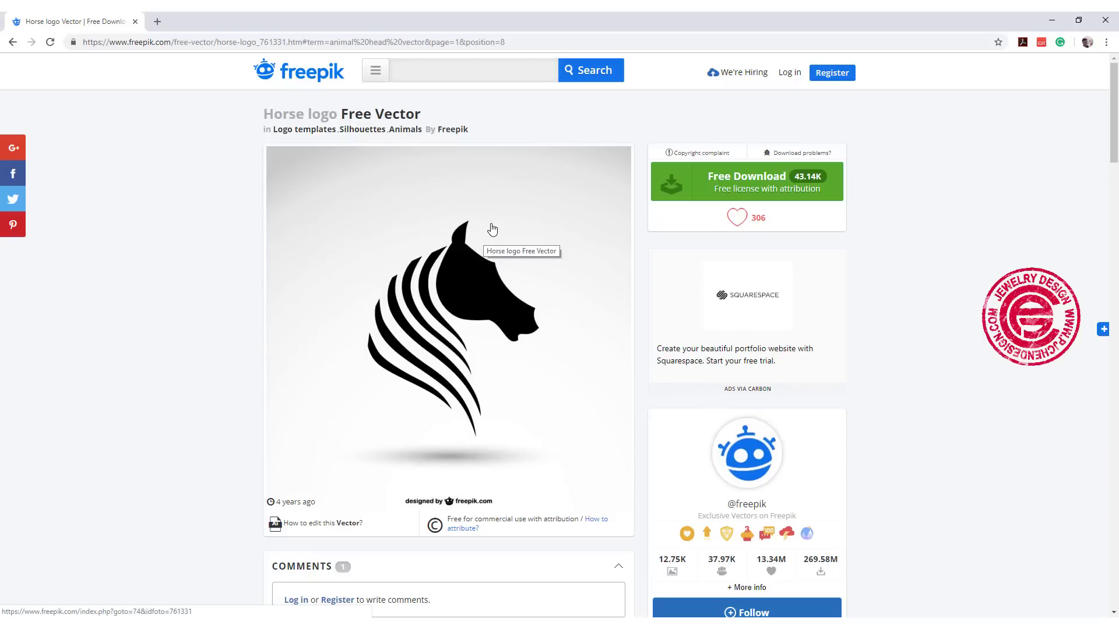
# Step: Download the free Horse logo vector and open its 03.ai file in Illustrator
pyautogui.click(746, 181)
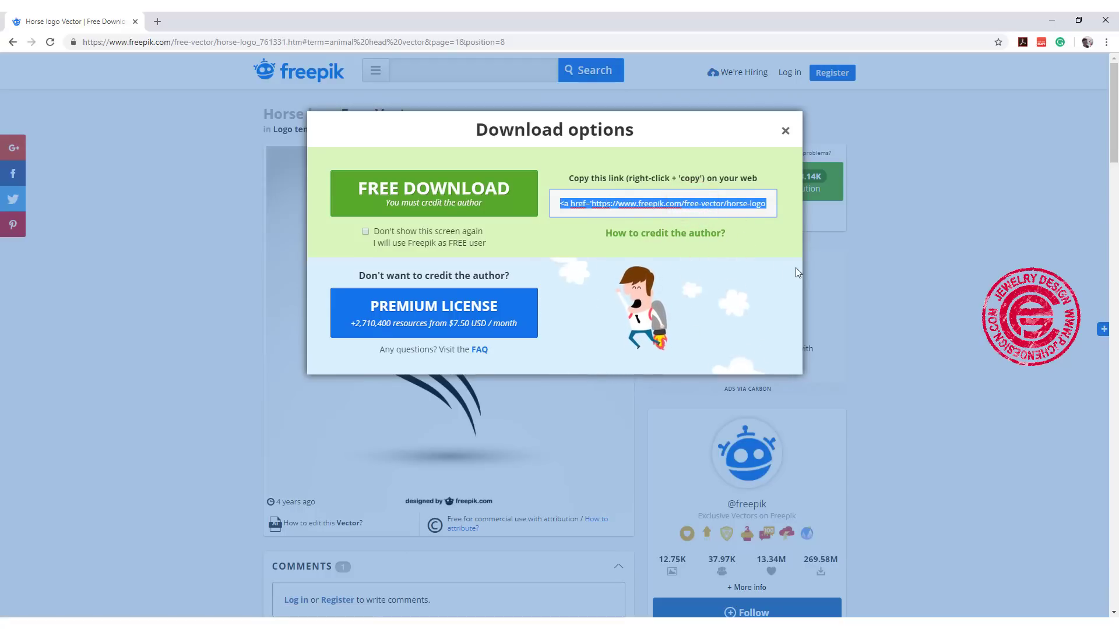
pyautogui.click(434, 193)
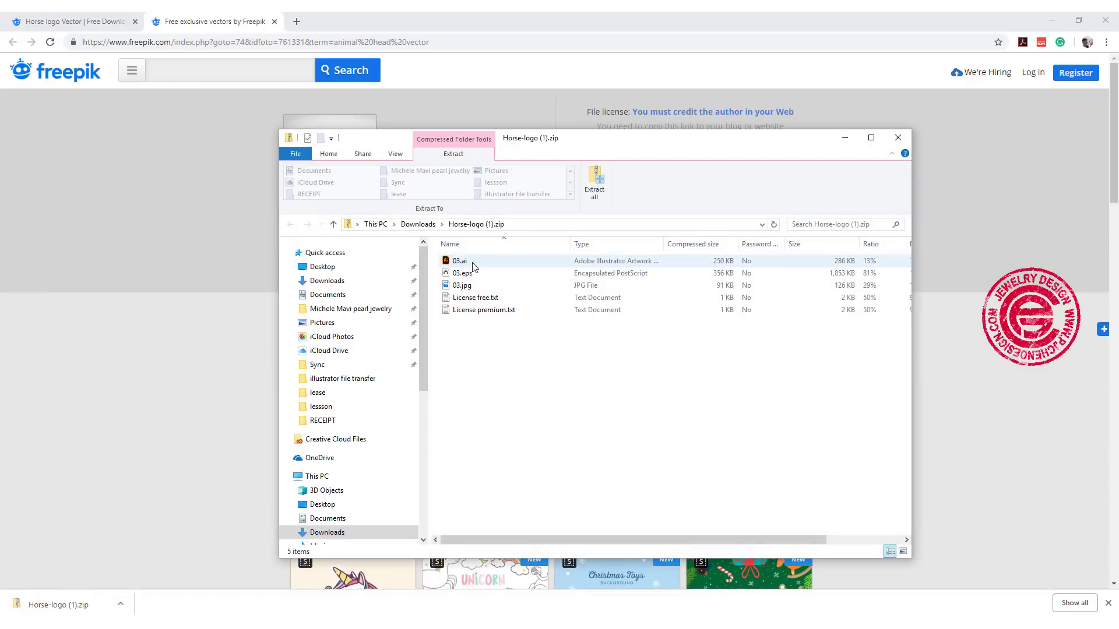
pyautogui.doubleClick(459, 261)
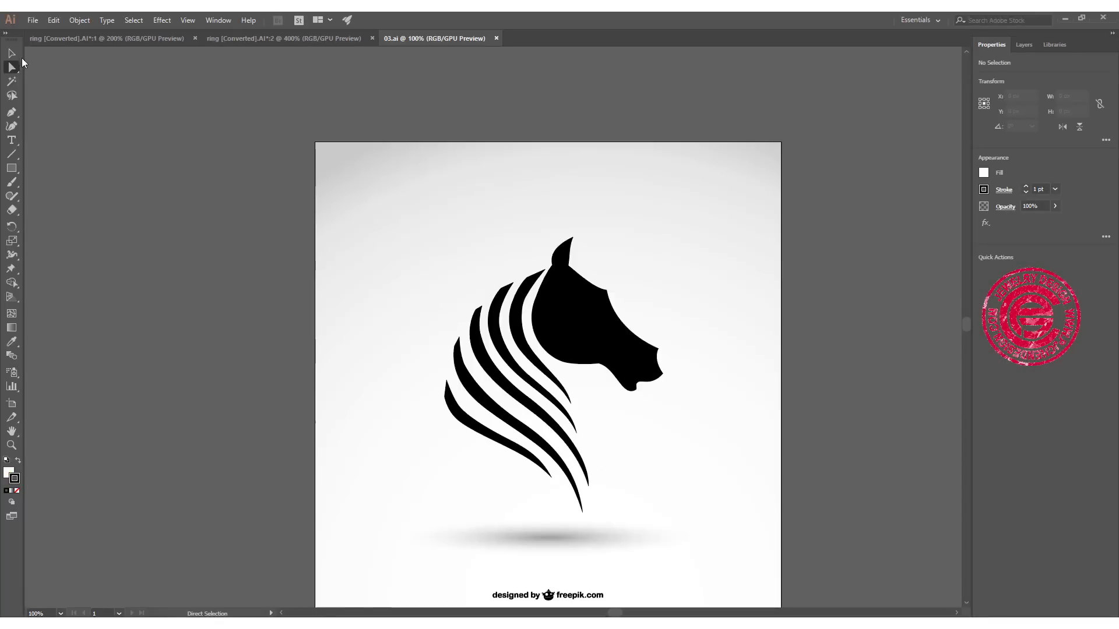
# Step: Select and remove the shaded background from the horse logo
pyautogui.click(10, 53)
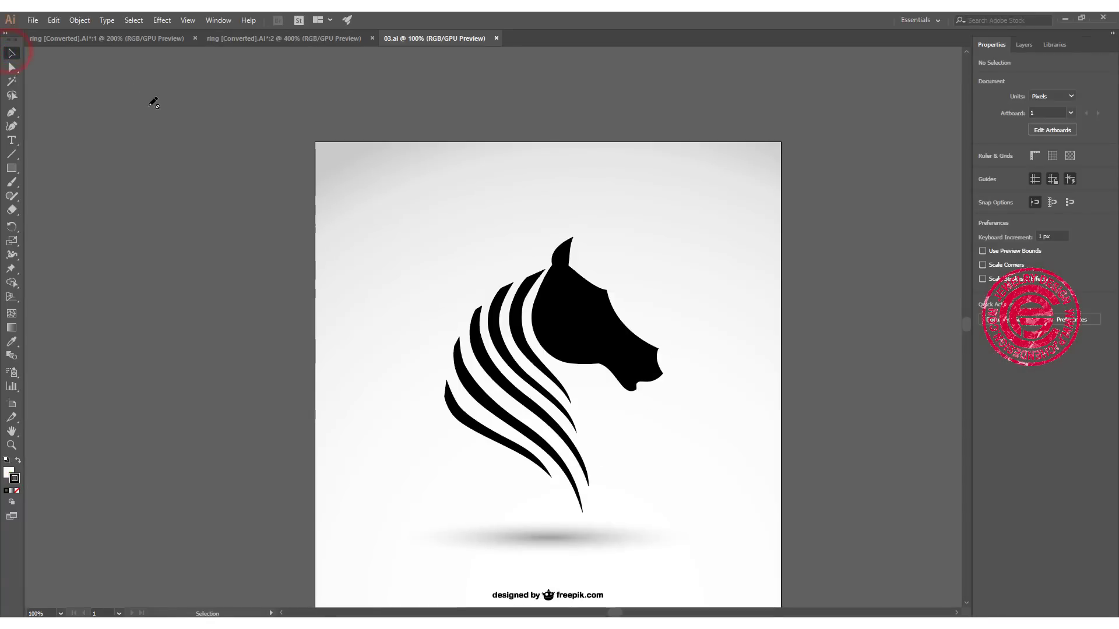
pyautogui.click(1023, 44)
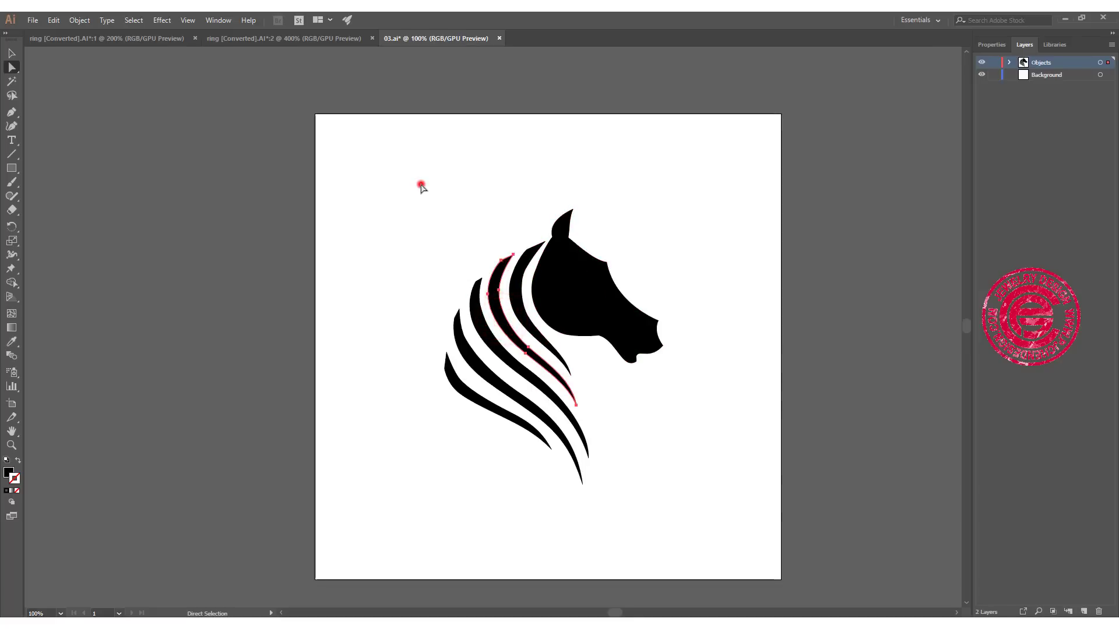
# Step: Save a copy of the cleaned logo as head.ai with default Illustrator options
pyautogui.click(32, 19)
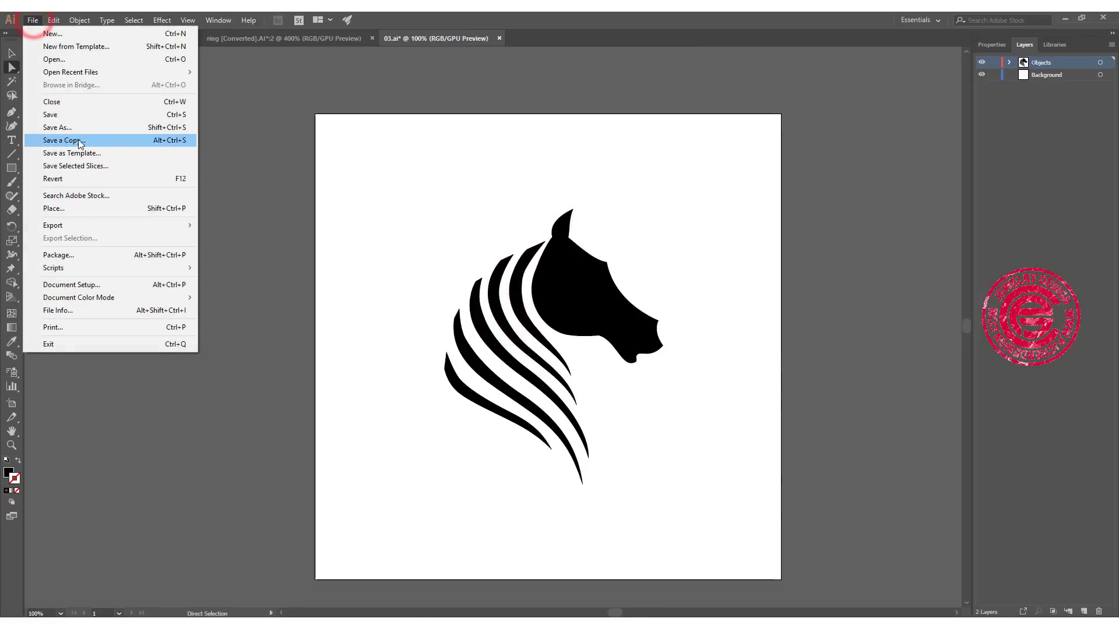
pyautogui.click(63, 140)
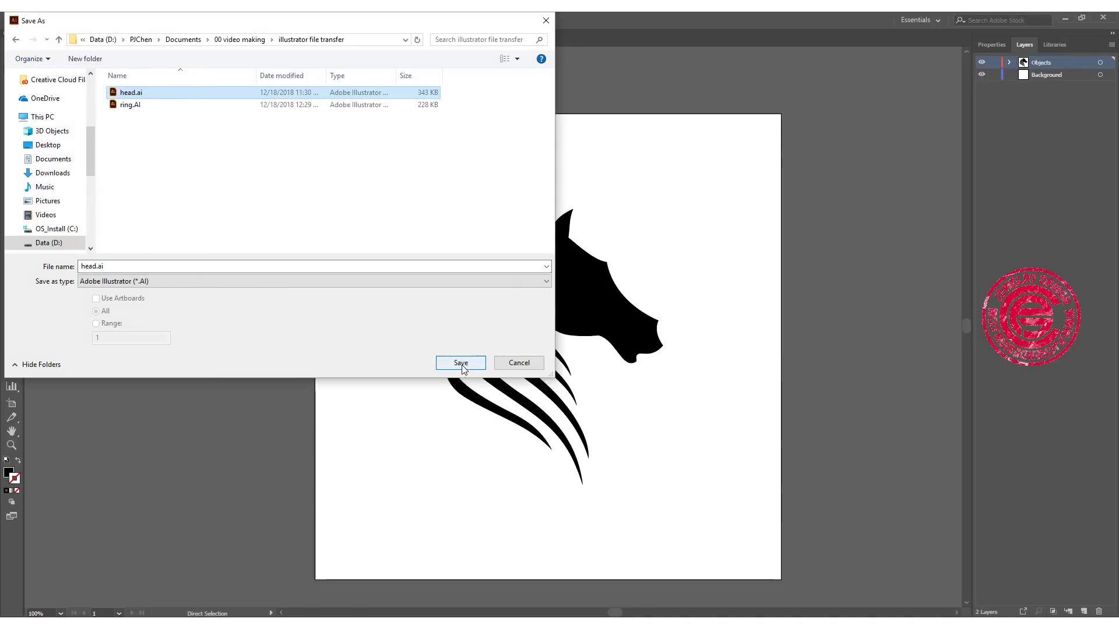
pyautogui.click(460, 363)
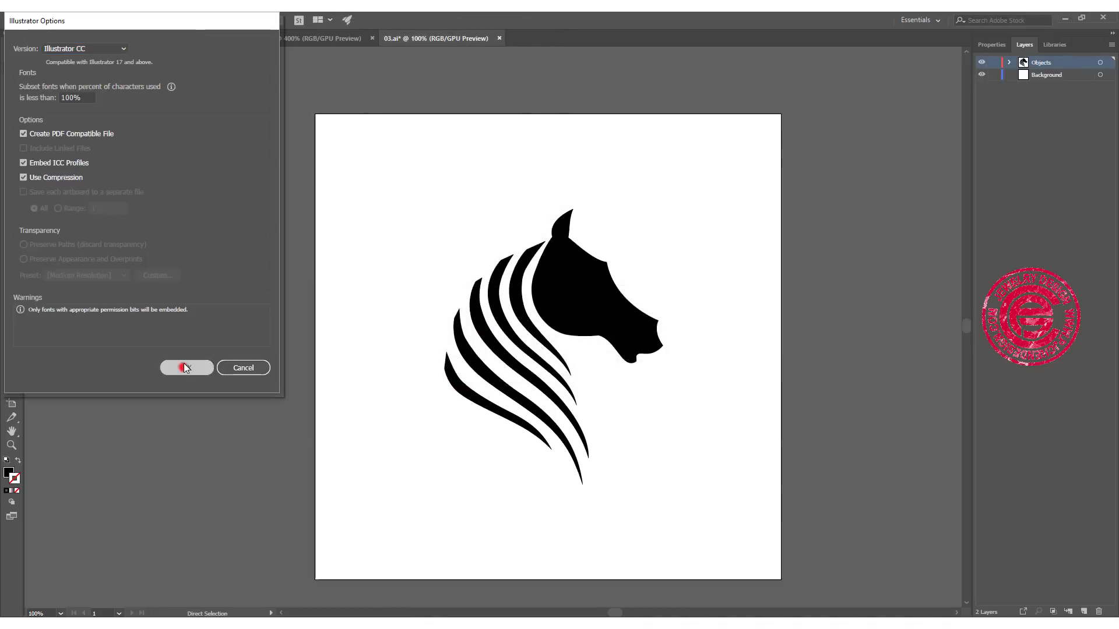
pyautogui.click(187, 367)
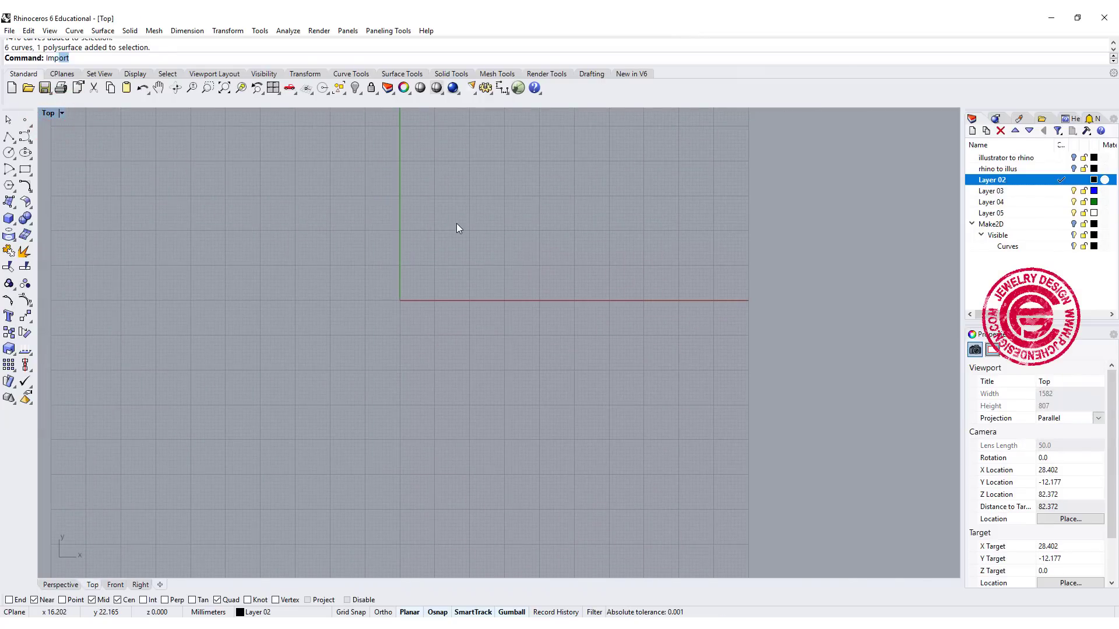
# Step: Import head.ai into Rhino with Fit to default screen and Boundary curves
pyautogui.click(9, 30)
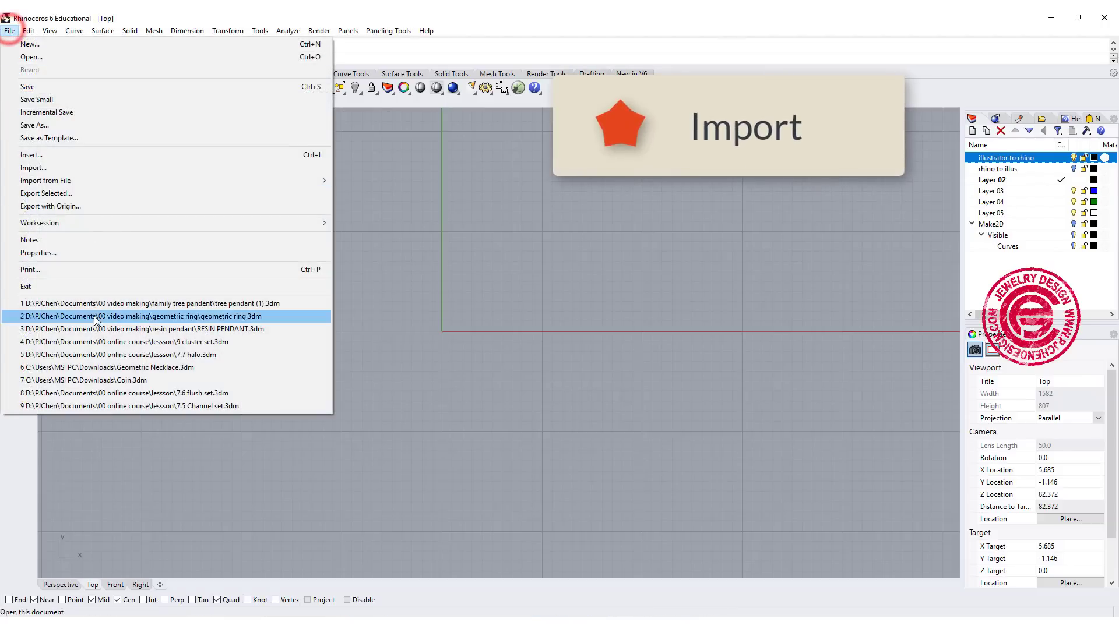
pyautogui.click(31, 168)
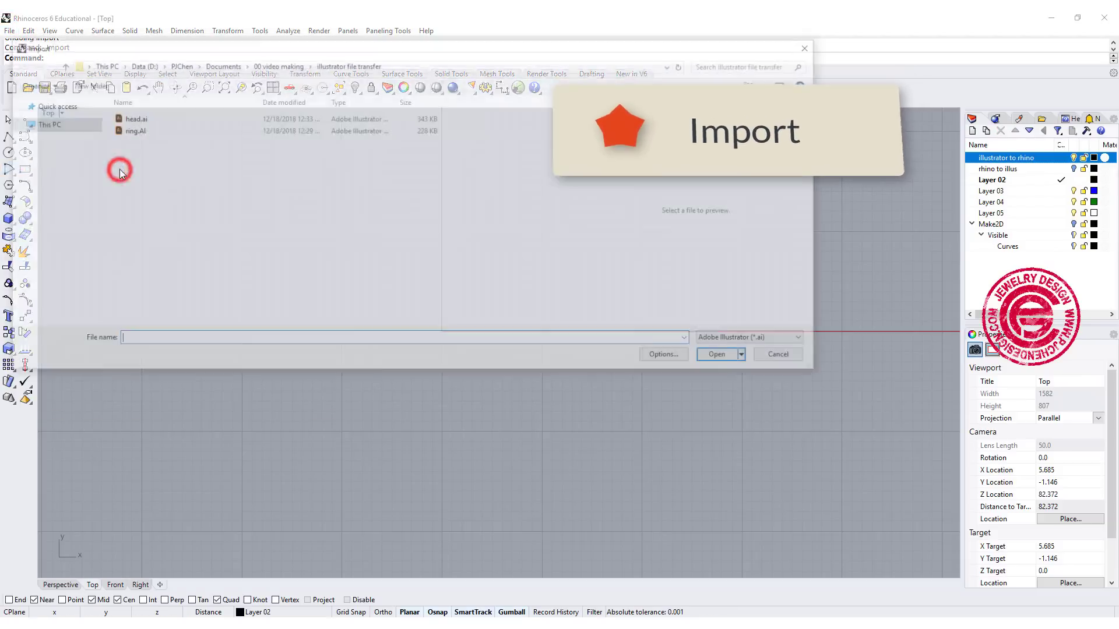
pyautogui.click(131, 117)
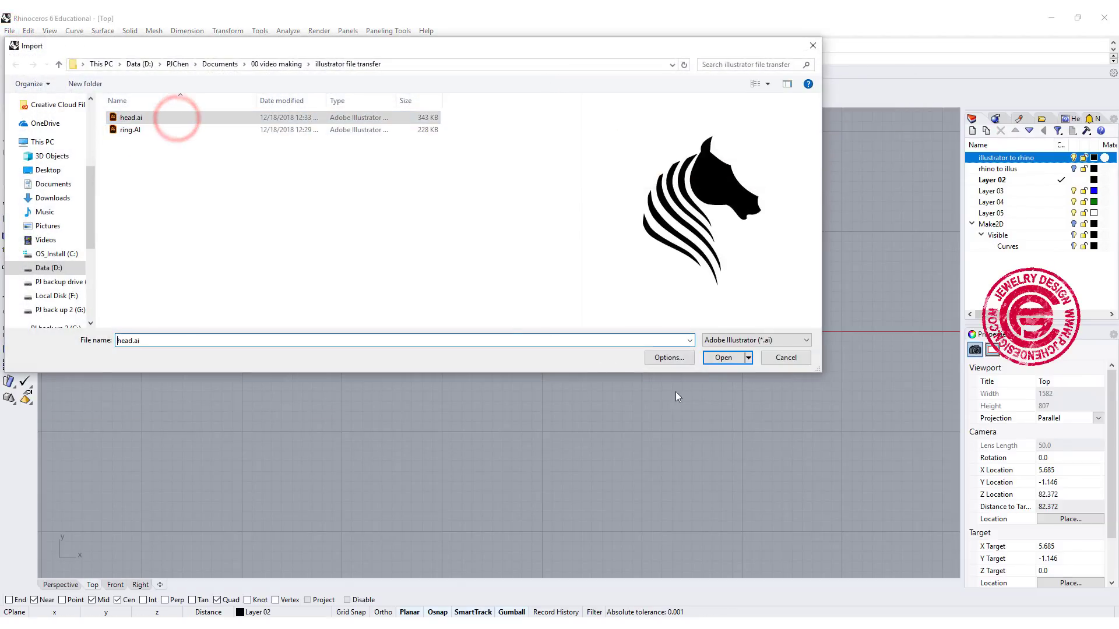
pyautogui.click(723, 358)
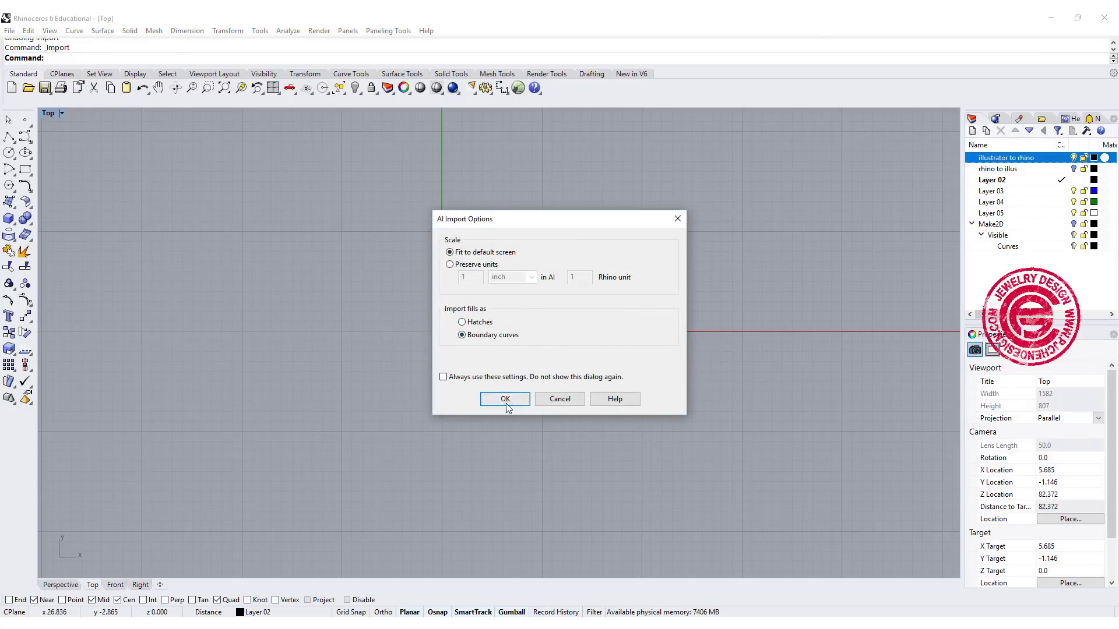
pyautogui.click(505, 399)
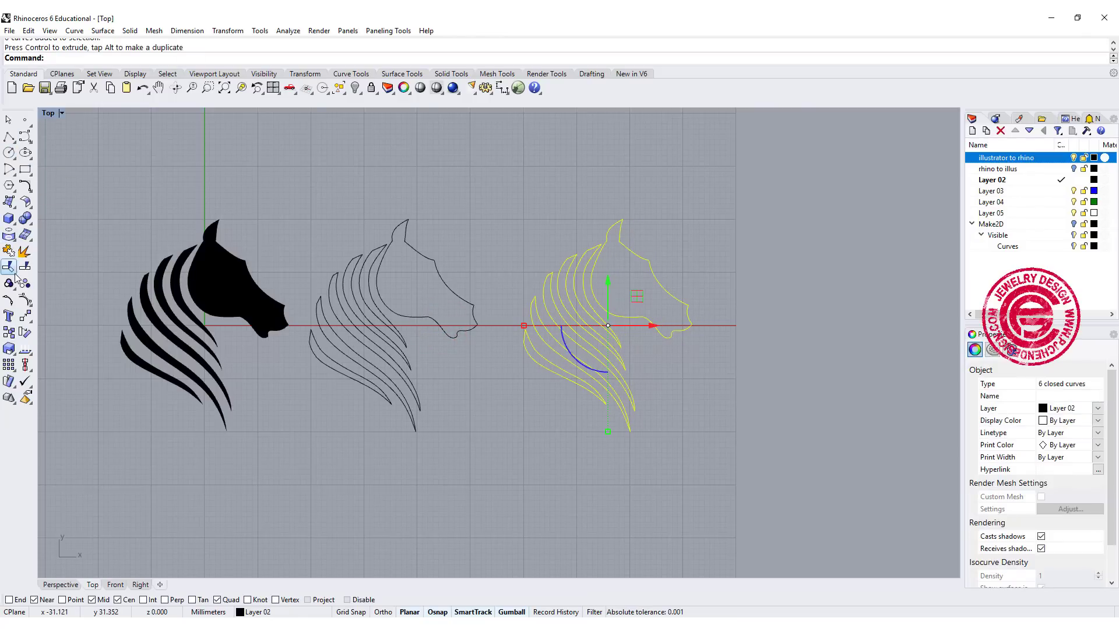
# Step: Draw a circle around the outline horse head and align the logo curves to its center
pyautogui.click(7, 153)
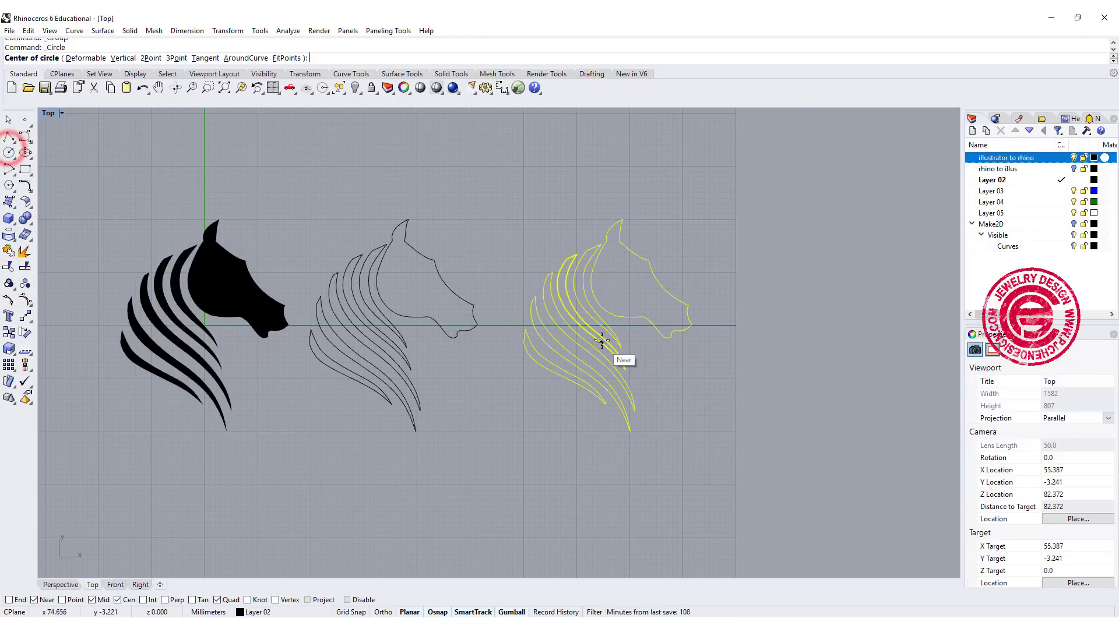
pyautogui.click(595, 344)
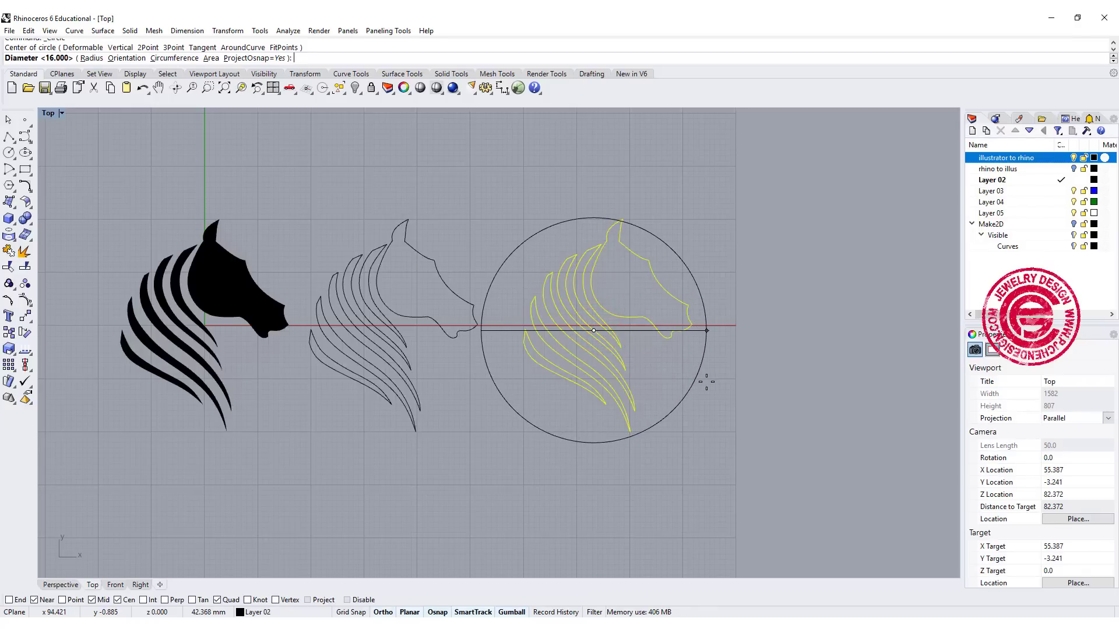
pyautogui.click(701, 373)
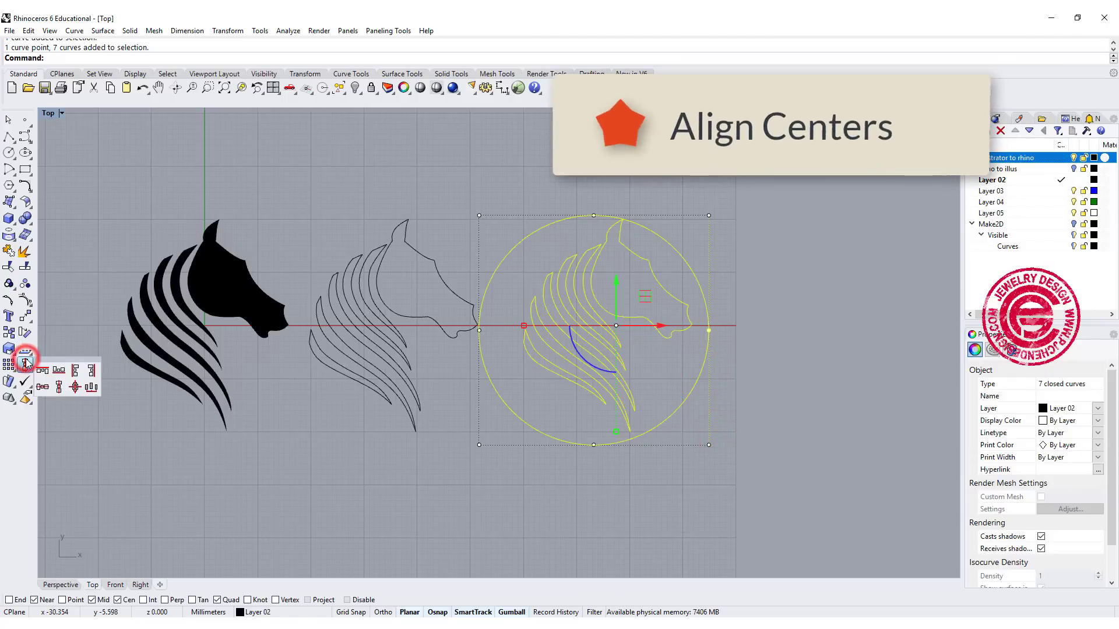
pyautogui.click(21, 364)
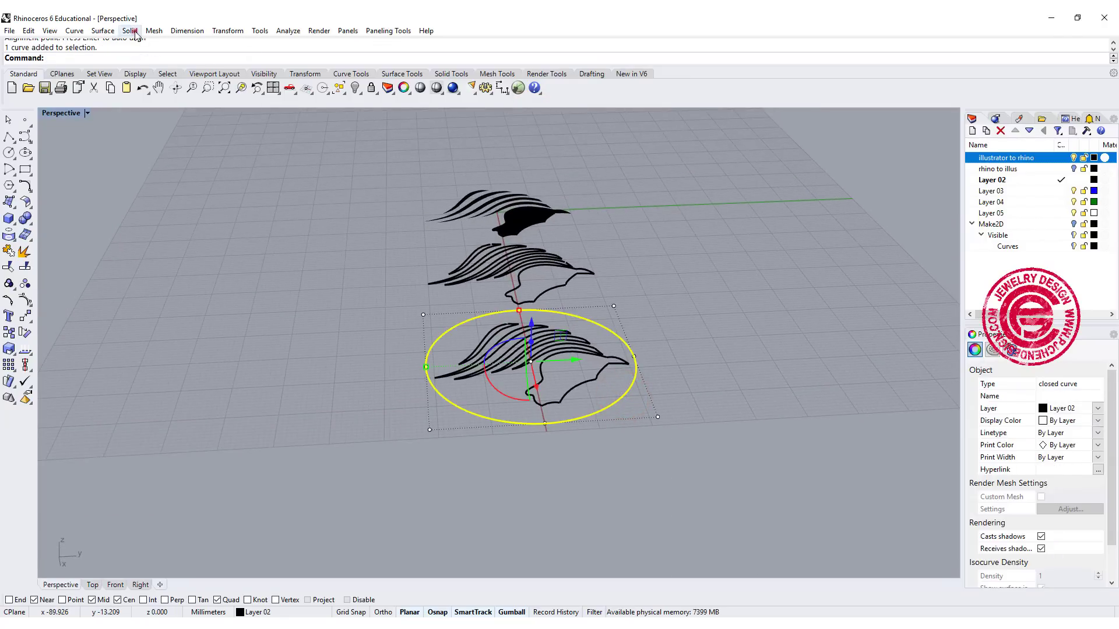
# Step: Extrude the circle straight into a solid disc and fillet its rim edges
pyautogui.click(128, 31)
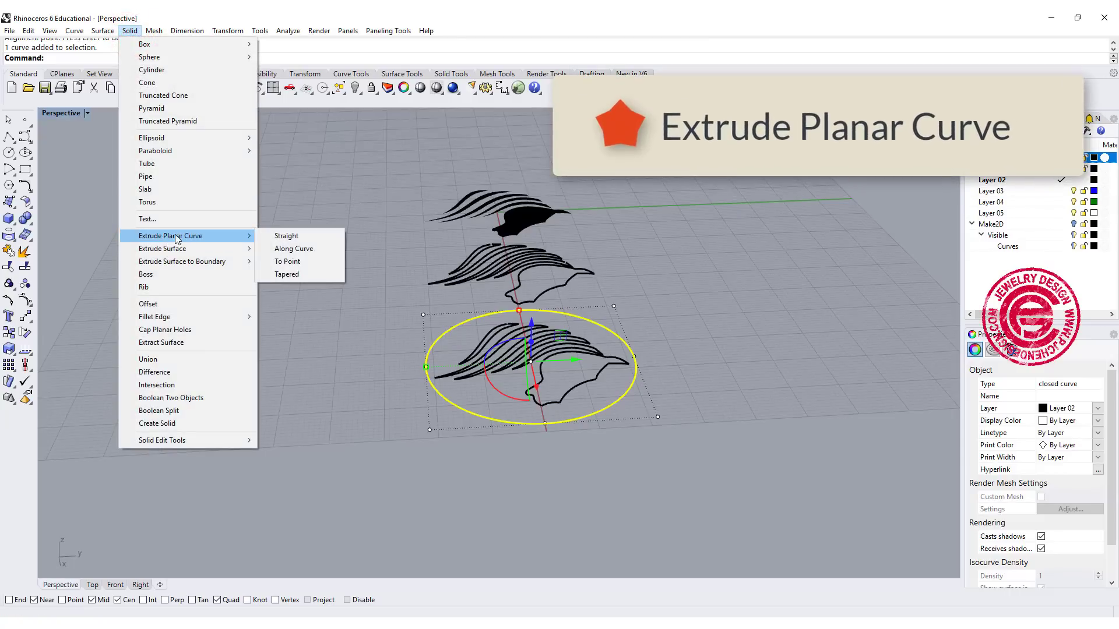
pyautogui.click(287, 235)
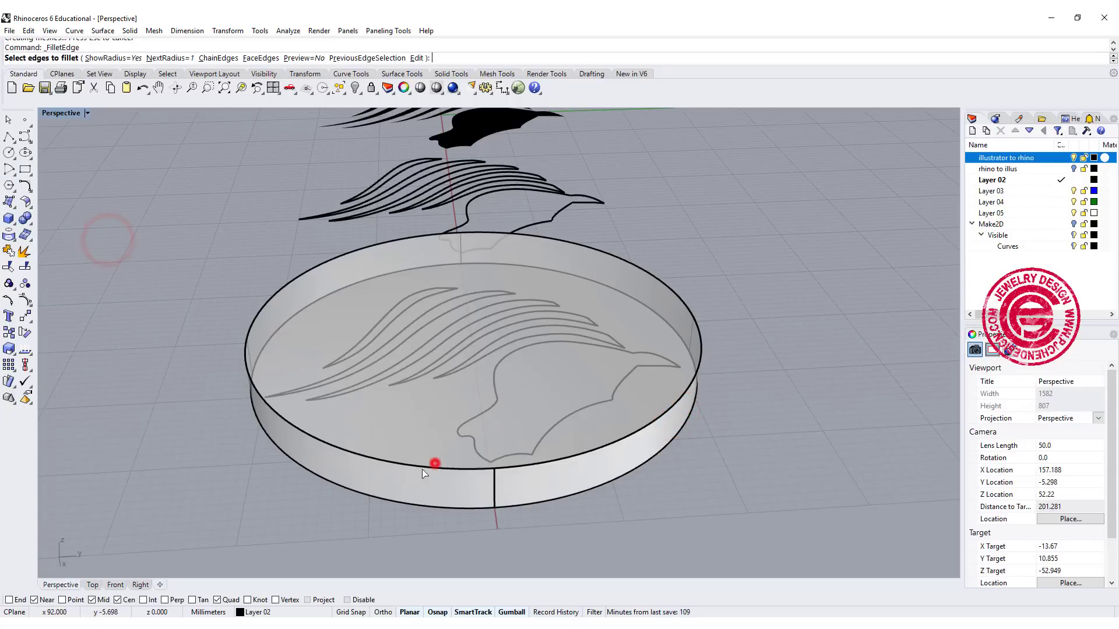
pyautogui.click(435, 464)
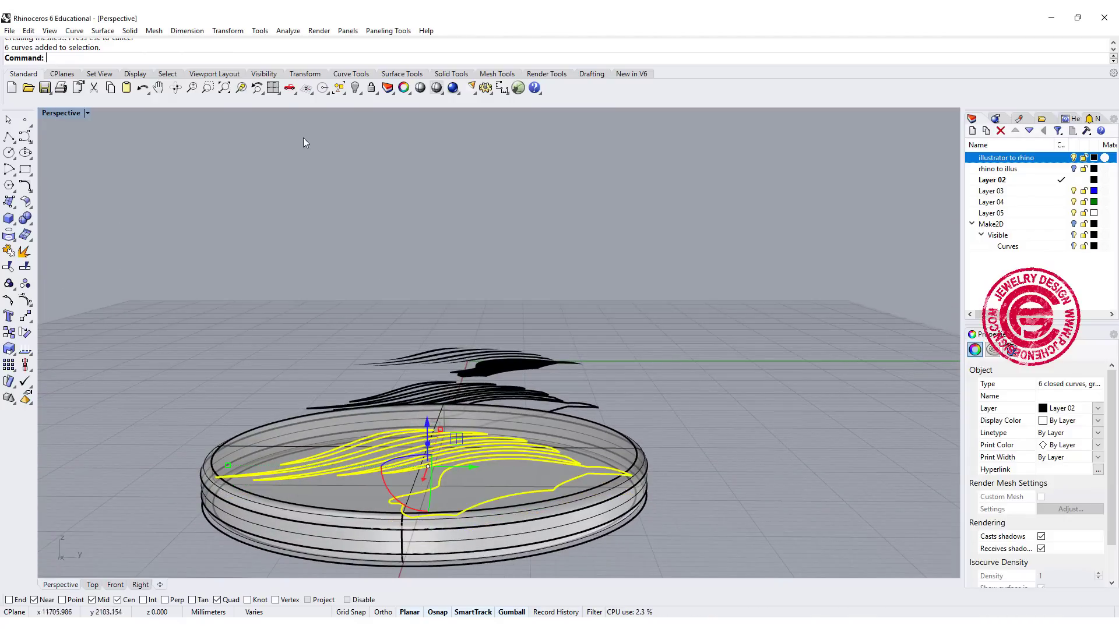
# Step: Extrude the horse-head curves straight, then Boolean Difference them from the coin disc
pyautogui.click(153, 31)
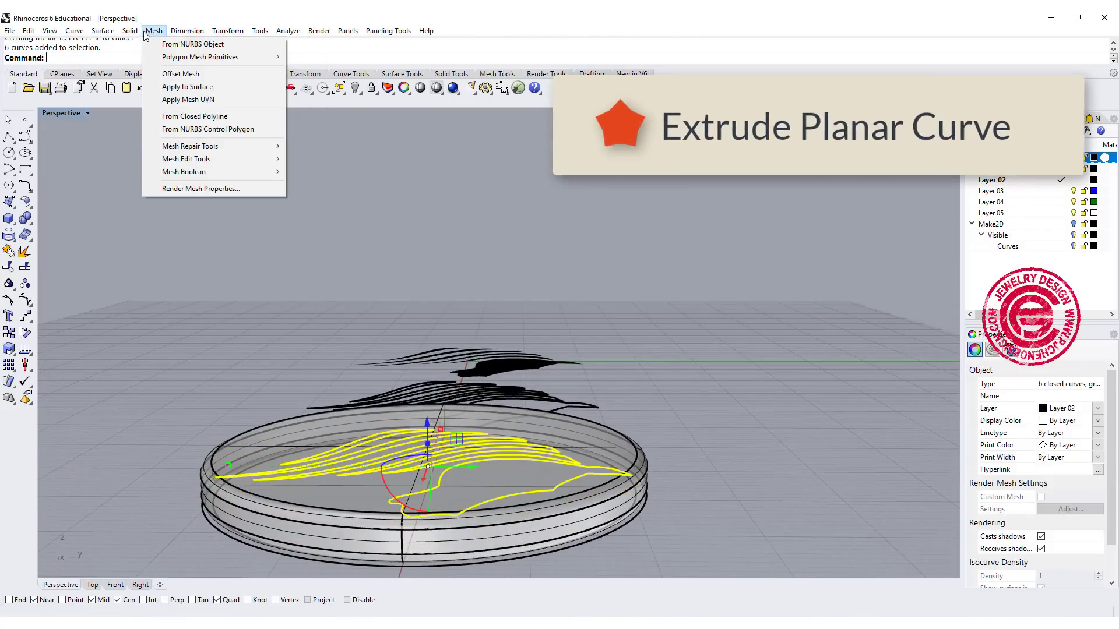
pyautogui.click(129, 30)
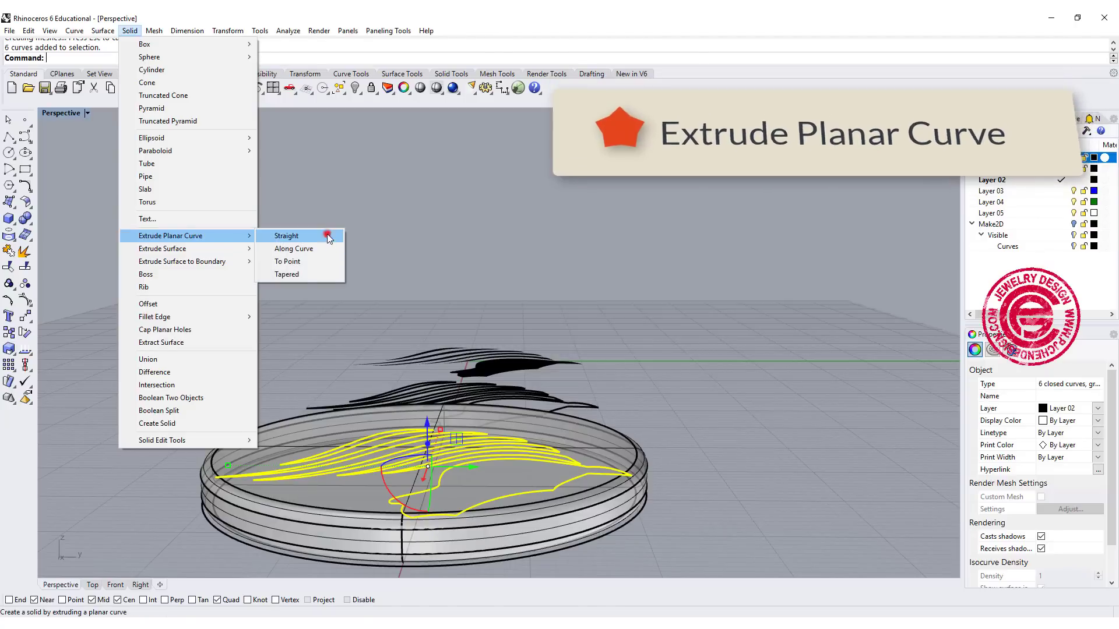
pyautogui.click(287, 235)
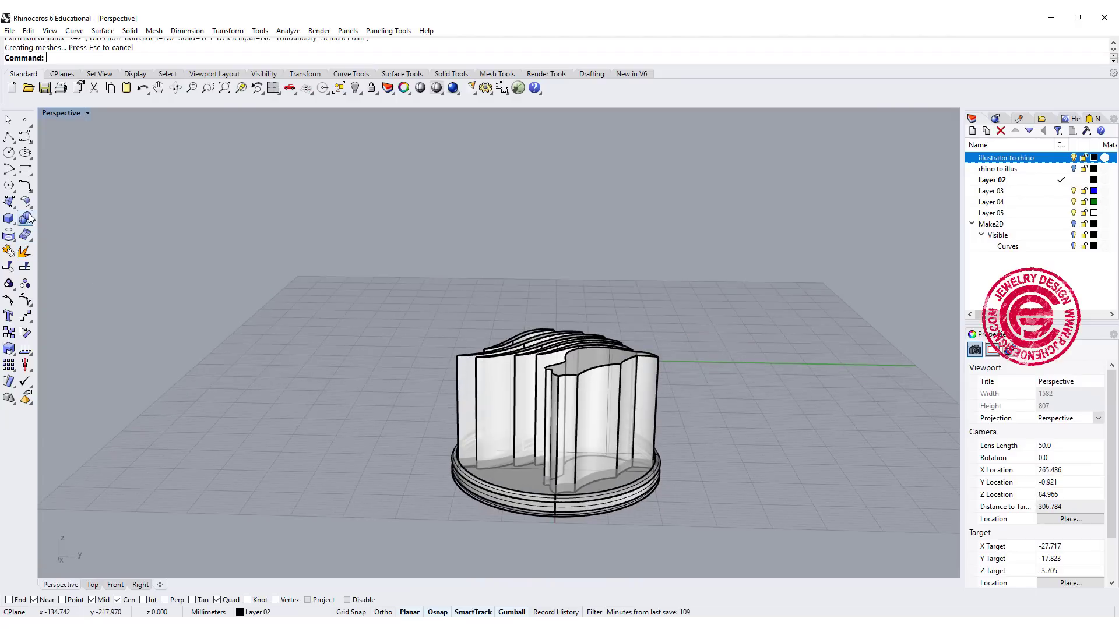
pyautogui.moveTo(25, 217)
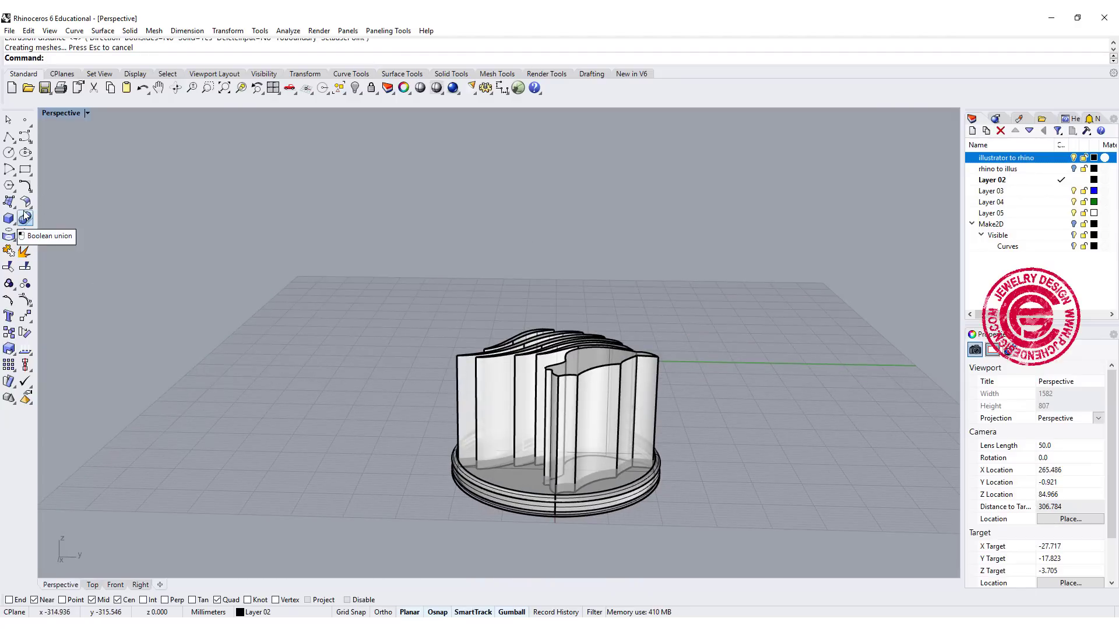
pyautogui.click(8, 217)
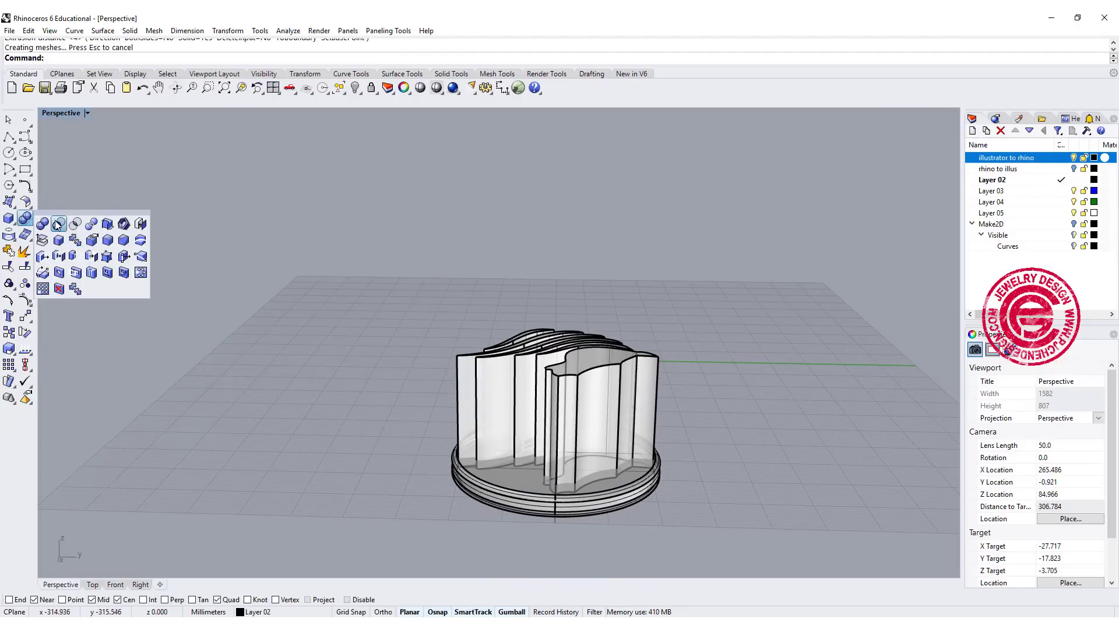
pyautogui.click(59, 223)
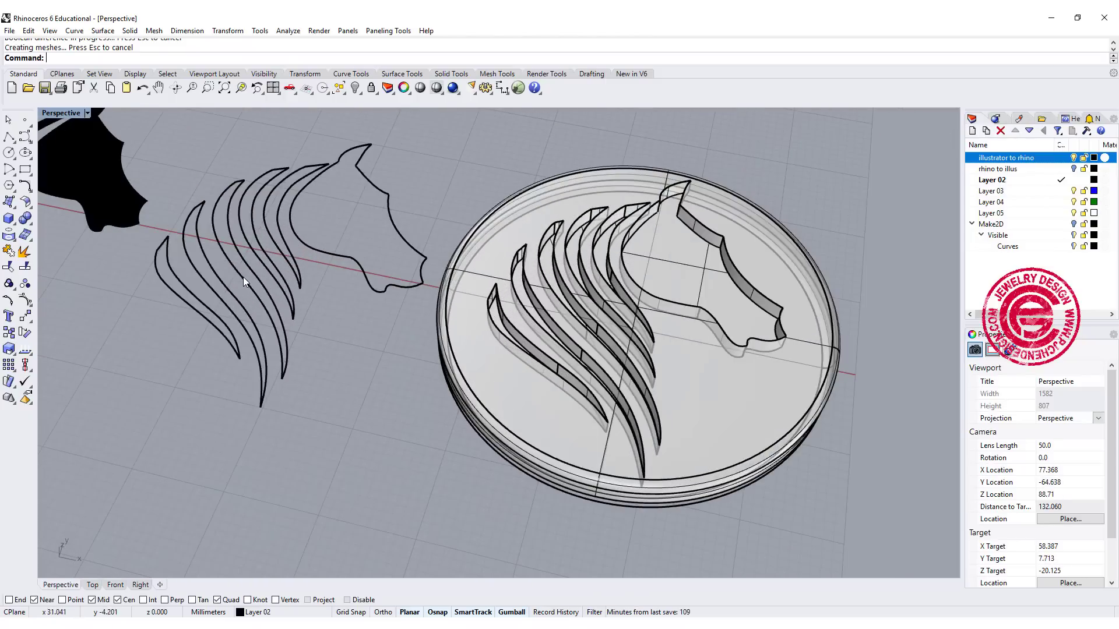
pyautogui.moveTo(500, 286); pyautogui.dragTo(514, 386)
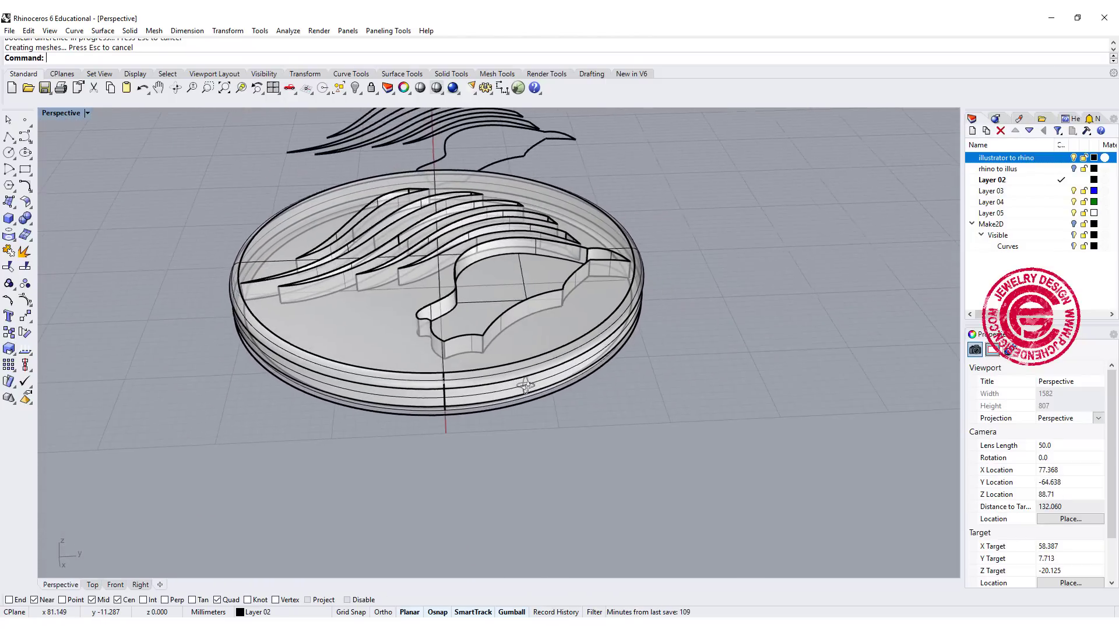
pyautogui.moveTo(524, 385); pyautogui.dragTo(532, 325)
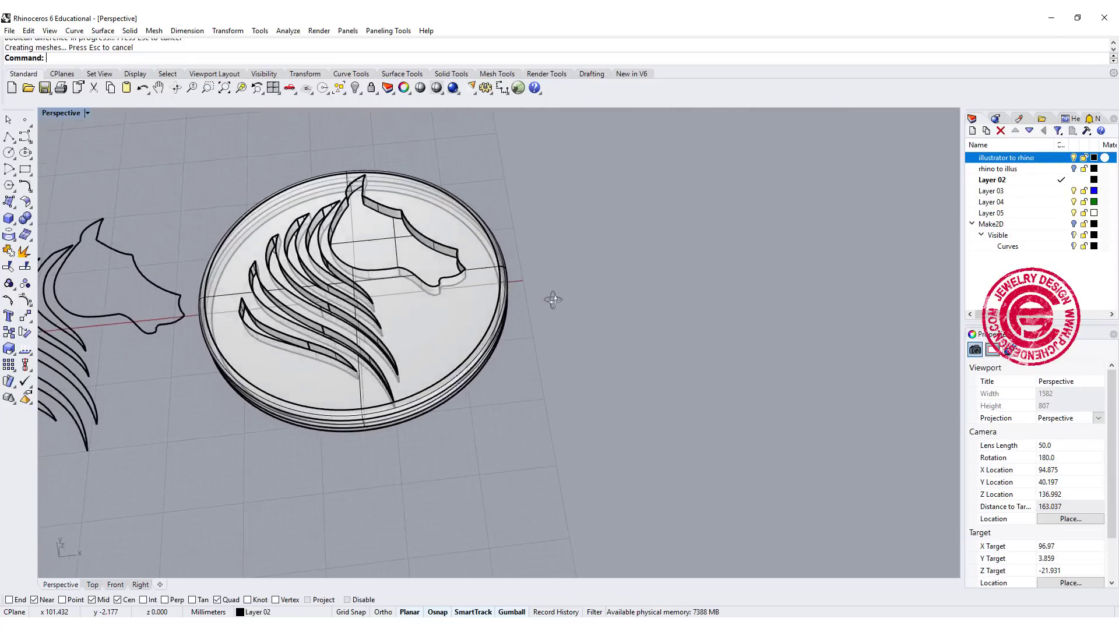
pyautogui.moveTo(552, 299); pyautogui.dragTo(547, 384)
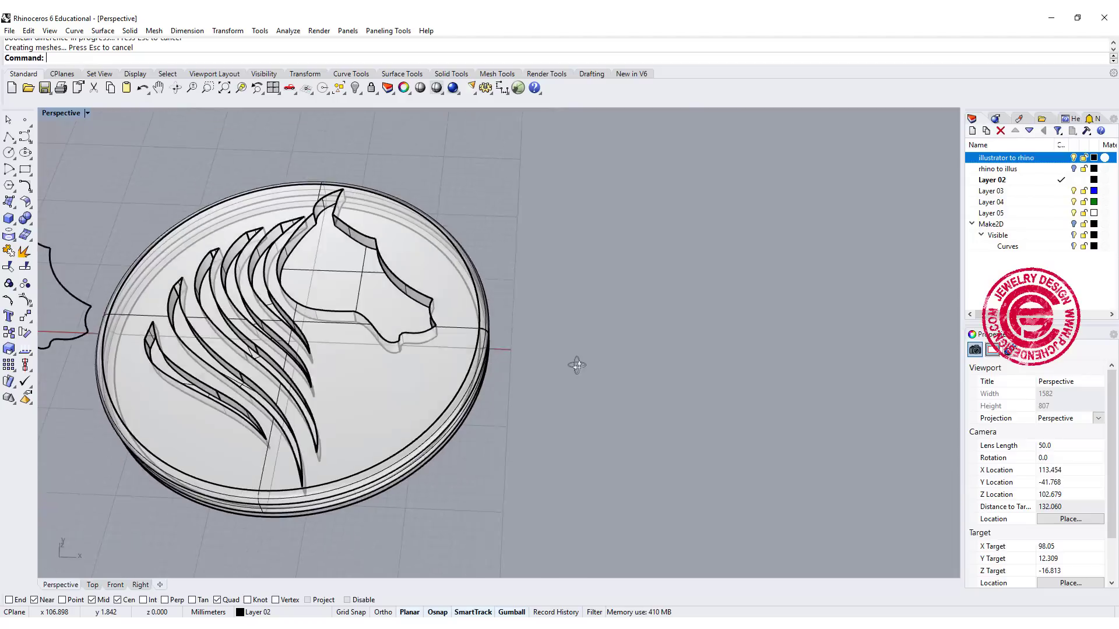
pyautogui.moveTo(577, 365); pyautogui.dragTo(601, 410)
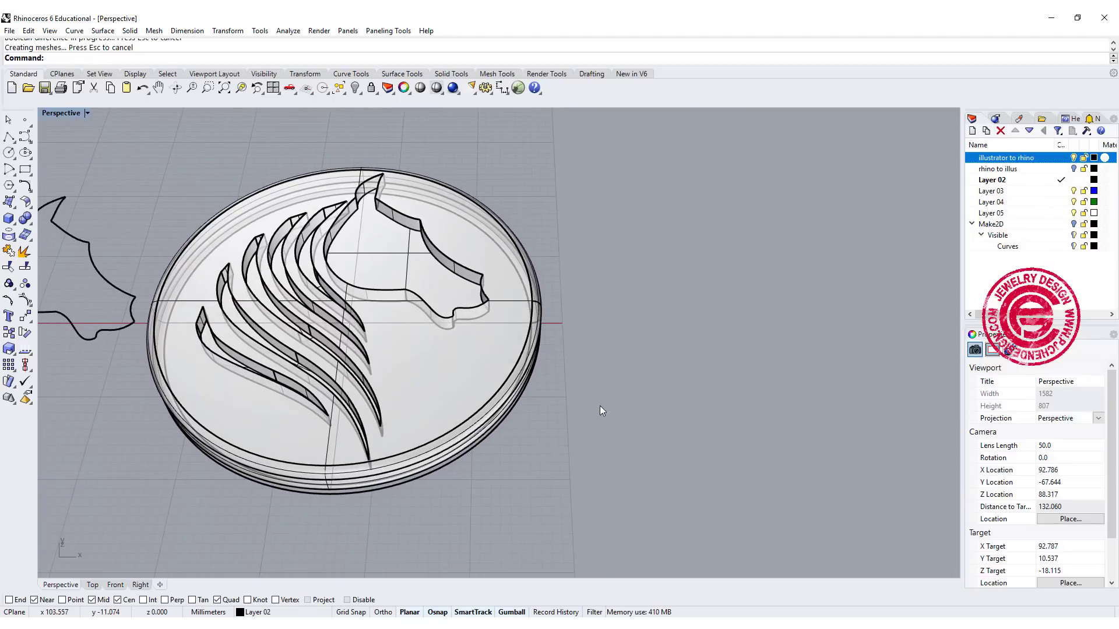
pyautogui.moveTo(601, 410); pyautogui.dragTo(595, 416)
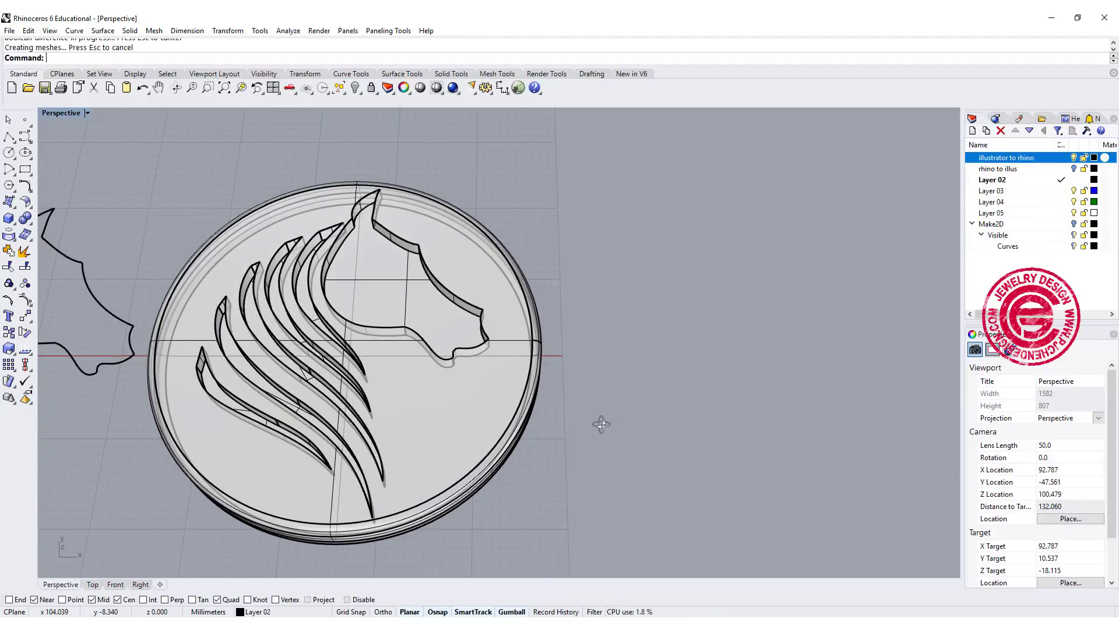
pyautogui.moveTo(601, 432)
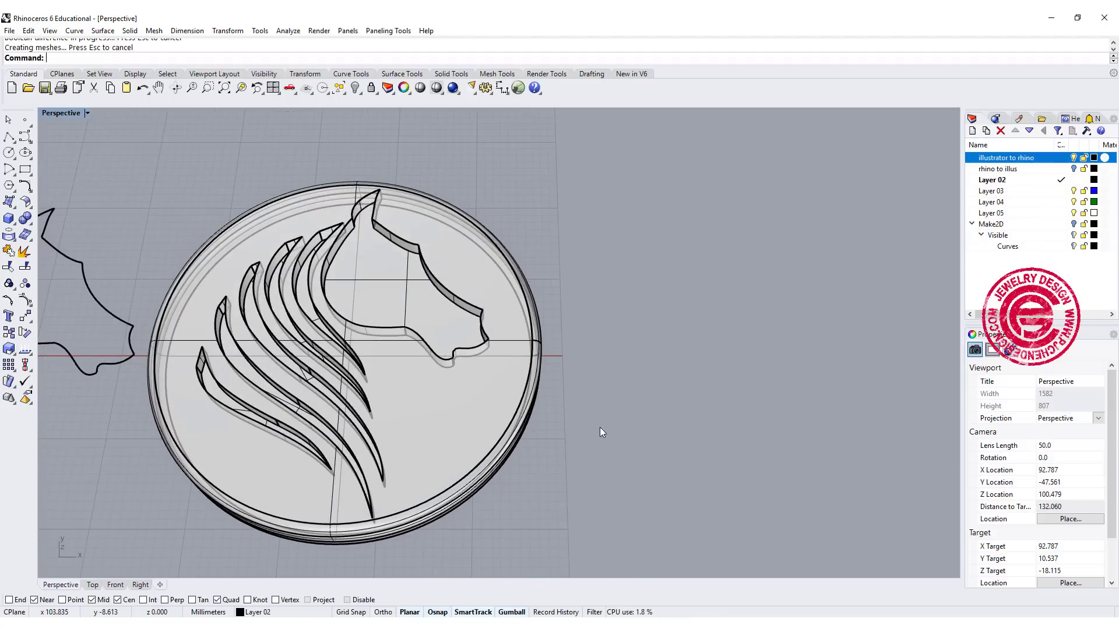